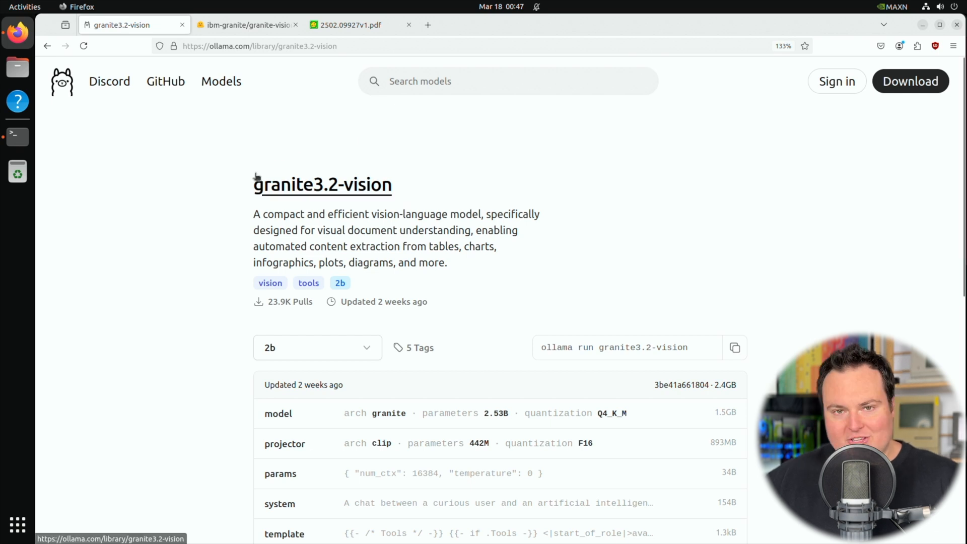
pyautogui.moveTo(225, 172)
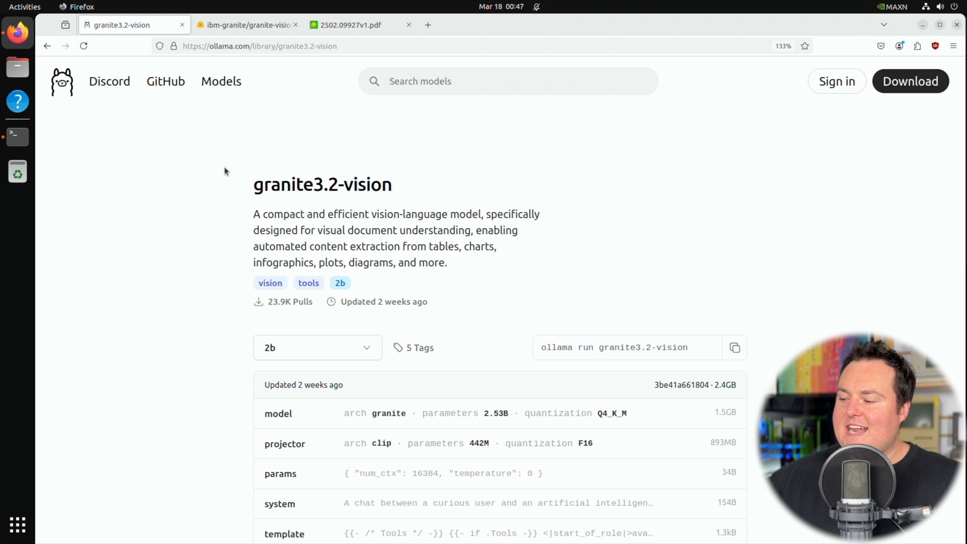
pyautogui.moveTo(332, 227)
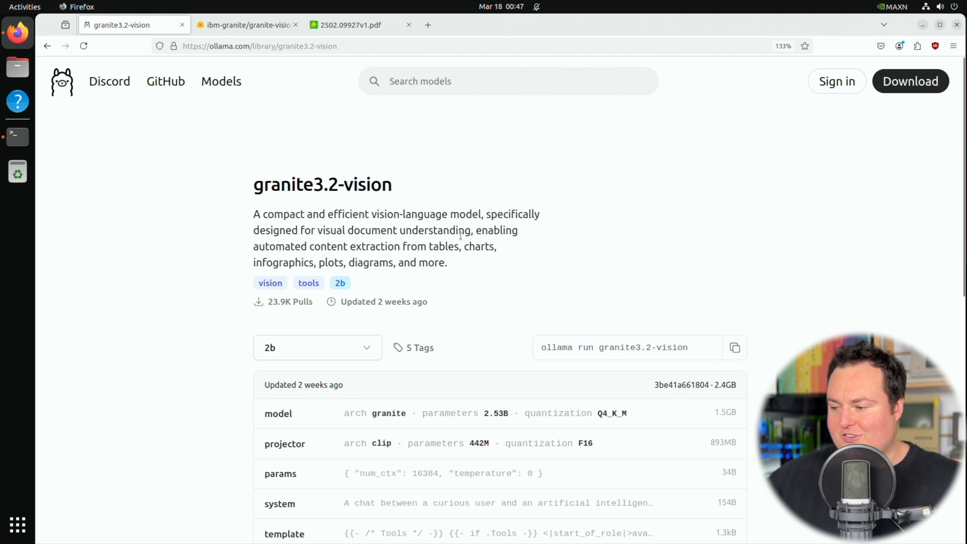
pyautogui.moveTo(321, 249)
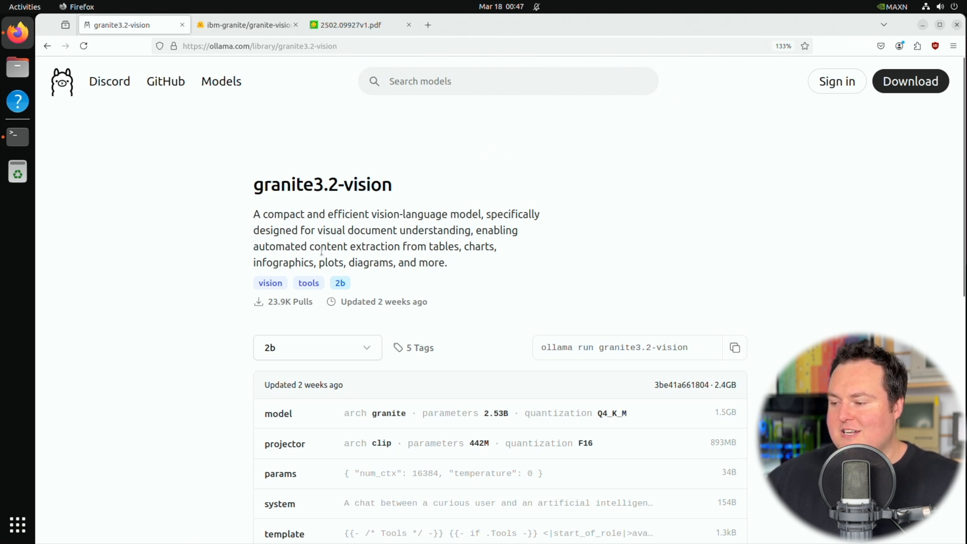
pyautogui.moveTo(250, 262)
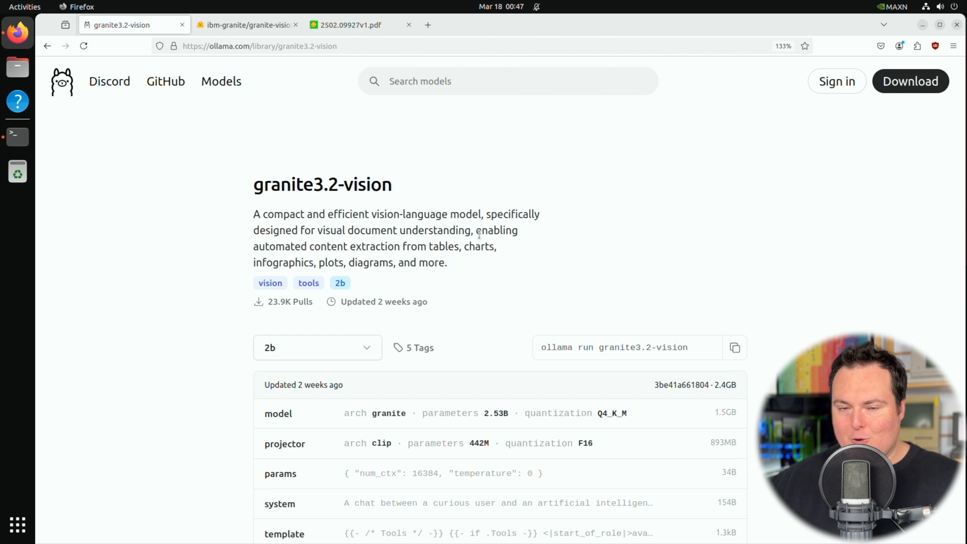
# Scroll the granite3.2-vision page to the model/projector table, then move to the 2502.09927v1.pdf paper
pyautogui.scroll(-3)
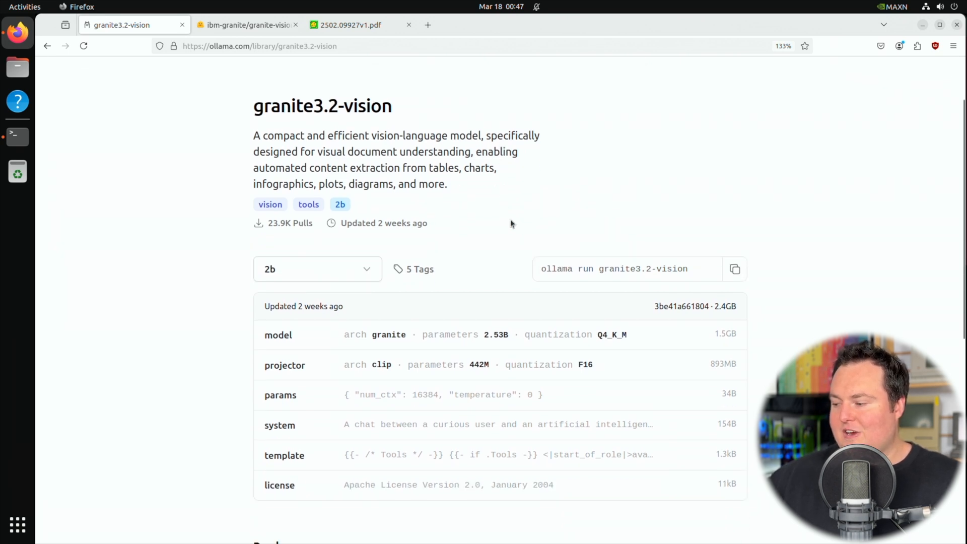
pyautogui.moveTo(666, 329)
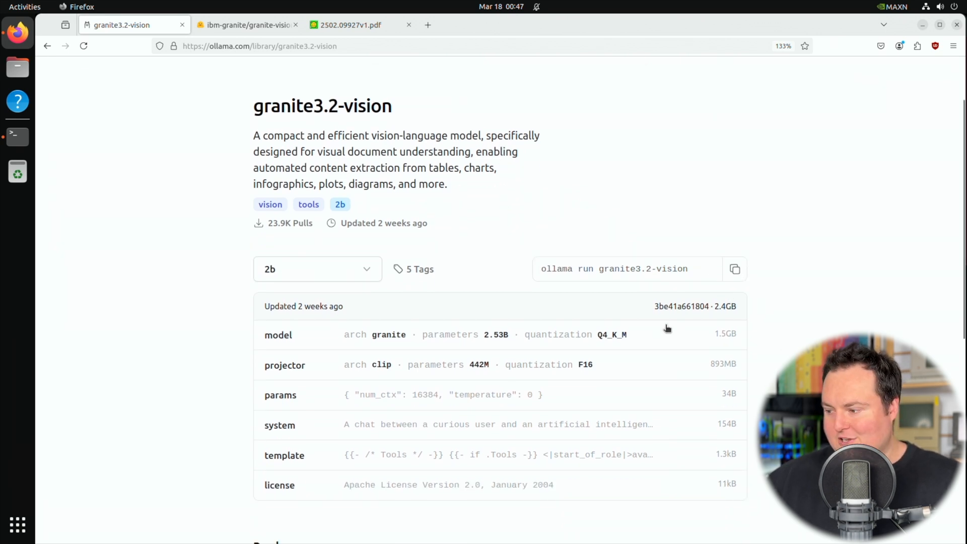
pyautogui.moveTo(874, 315)
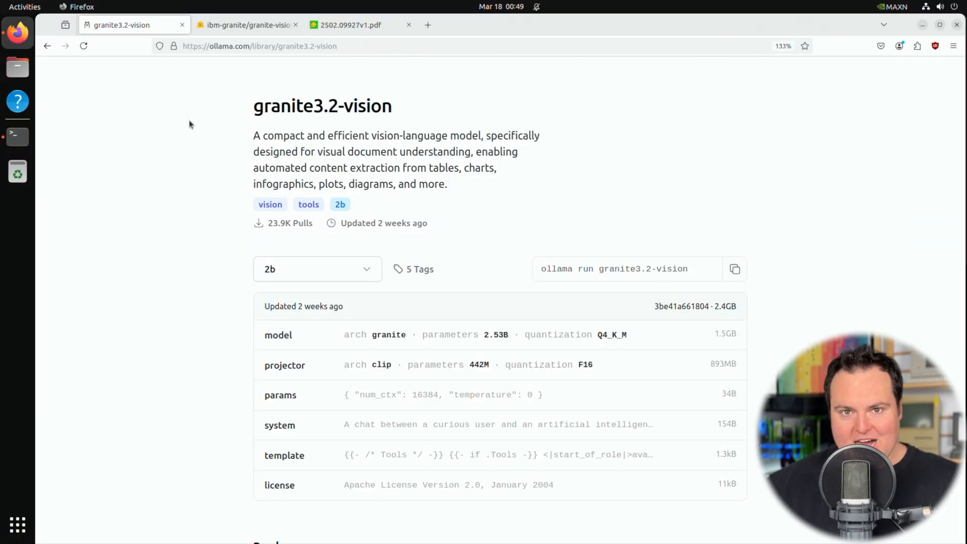
pyautogui.click(351, 24)
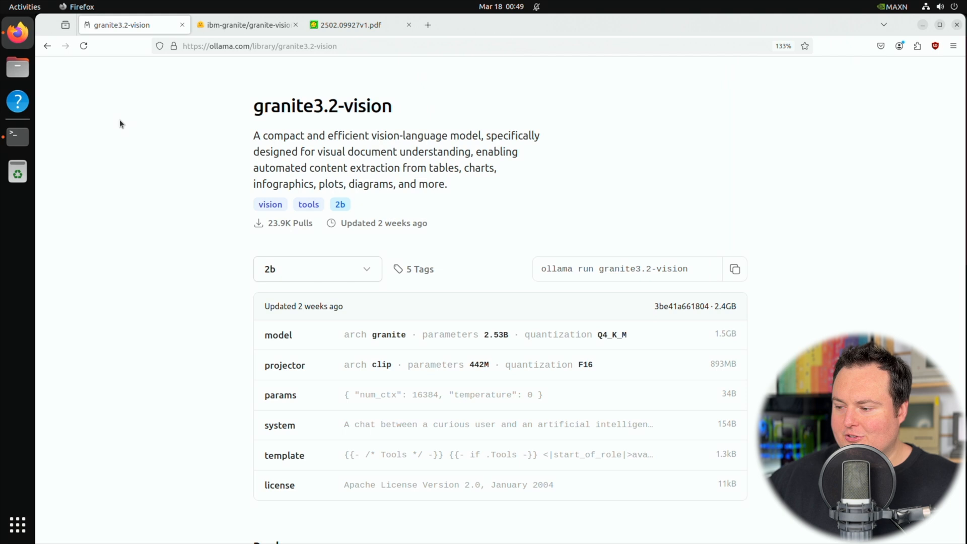
pyautogui.moveTo(278, 334)
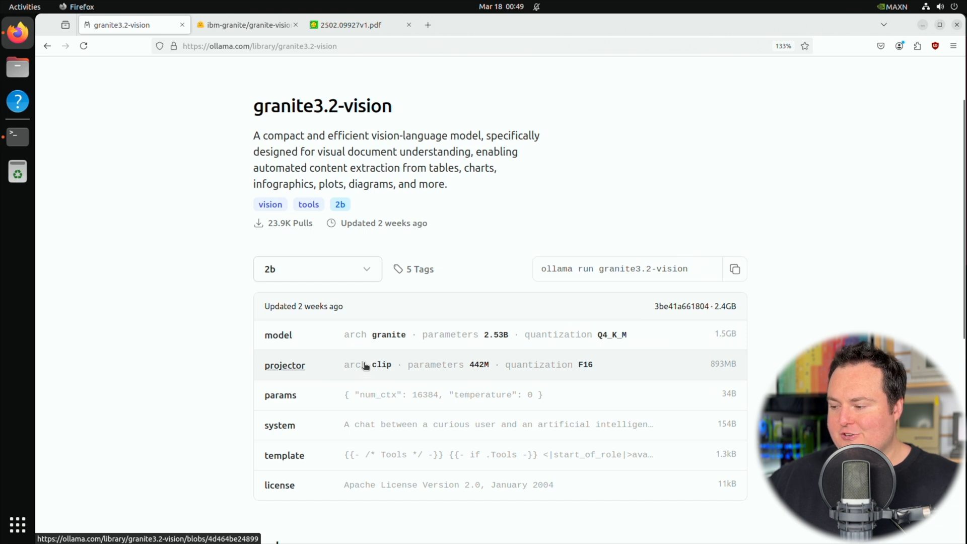
pyautogui.moveTo(521, 370)
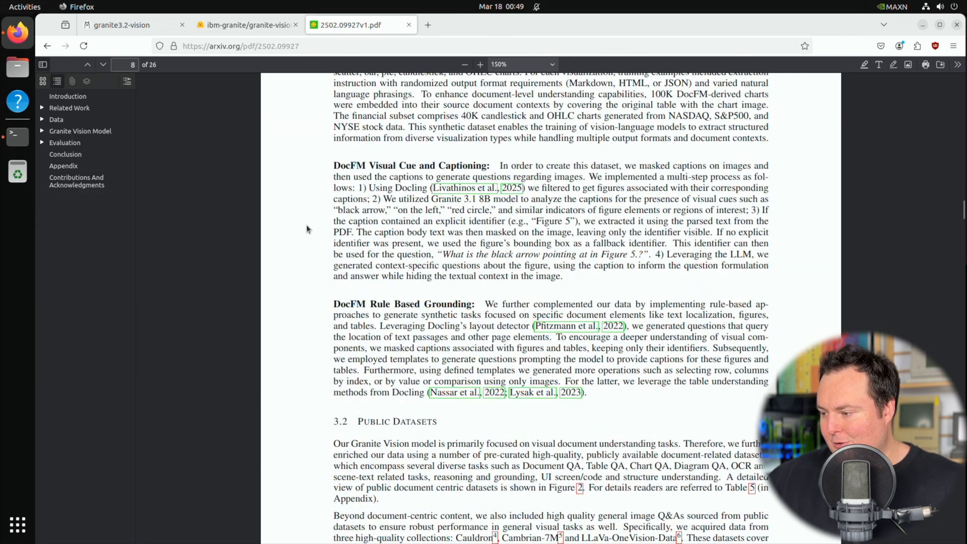
# Scroll the Granite Vision paper through section 4.1 Architecture and Figure 4 onto page 10
pyautogui.scroll(-3)
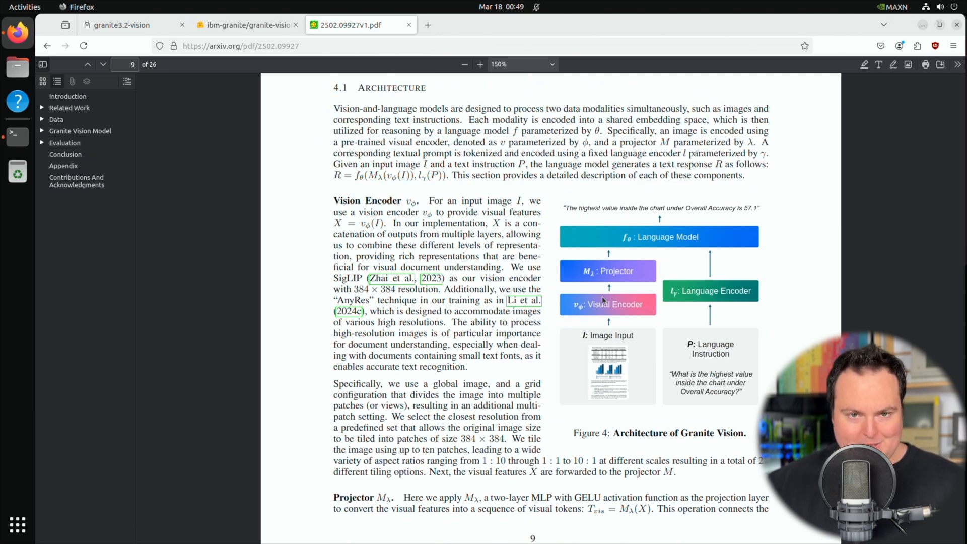
pyautogui.moveTo(387, 194)
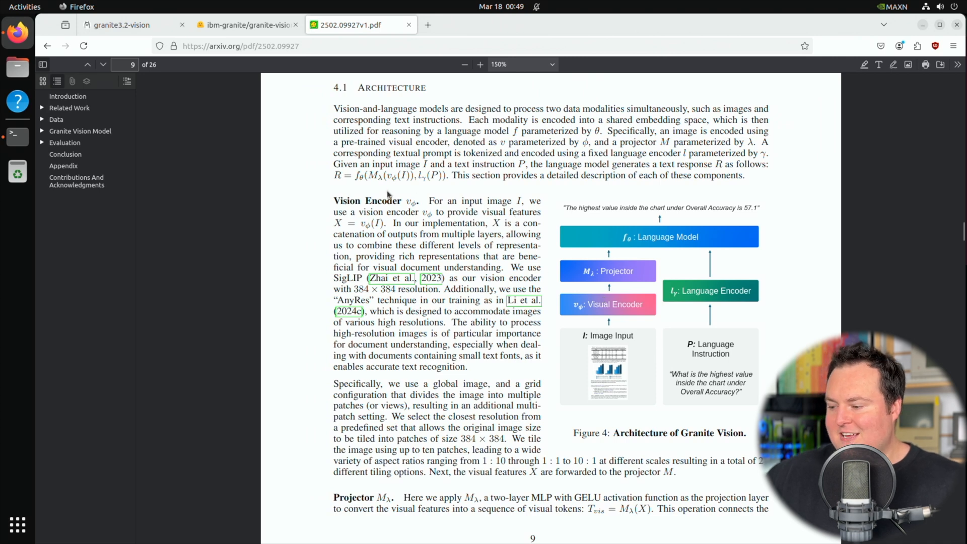
pyautogui.scroll(-3)
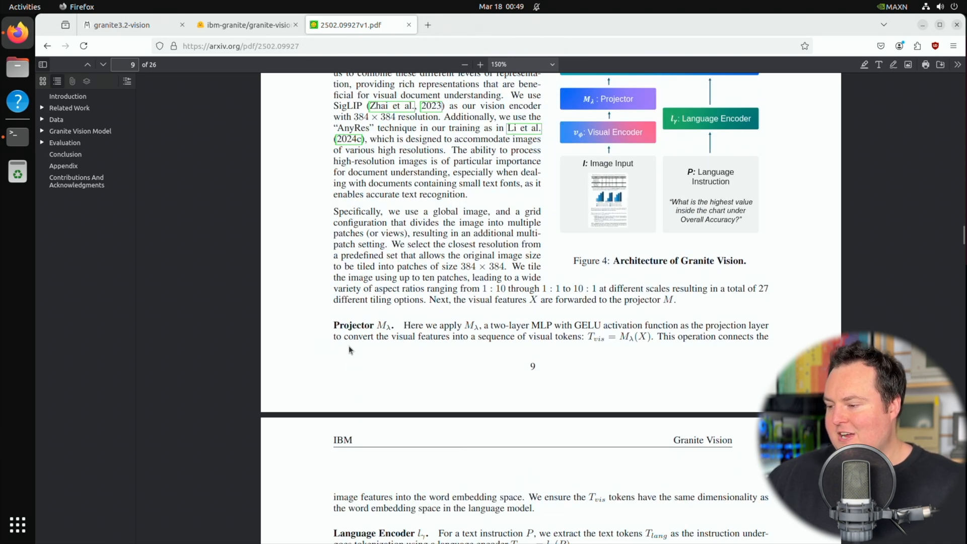
pyautogui.moveTo(379, 336); pyautogui.dragTo(570, 336)
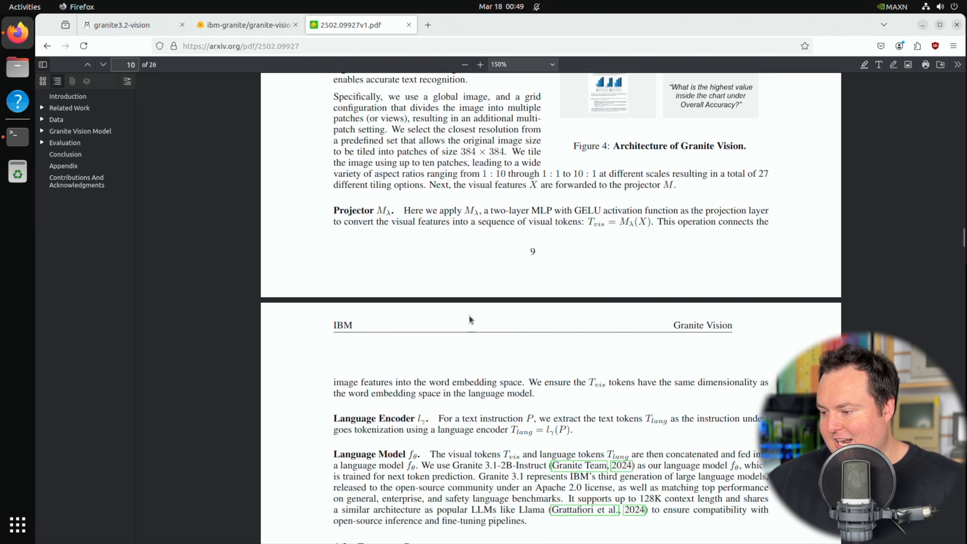
pyautogui.moveTo(527, 378)
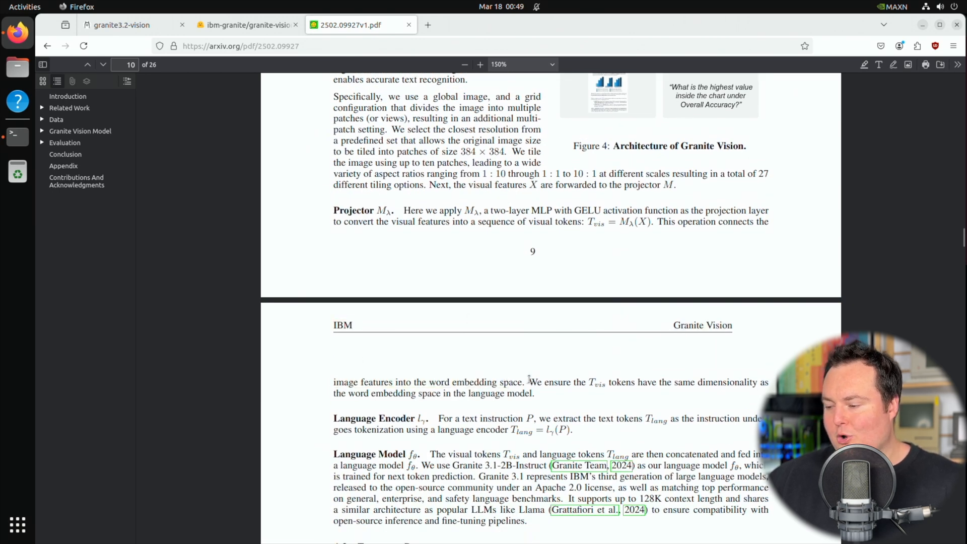
# Glance at the granite-vision-3.2-2b Hugging Face card and Ollama page, then return to the paper's dataset figures
pyautogui.click(246, 24)
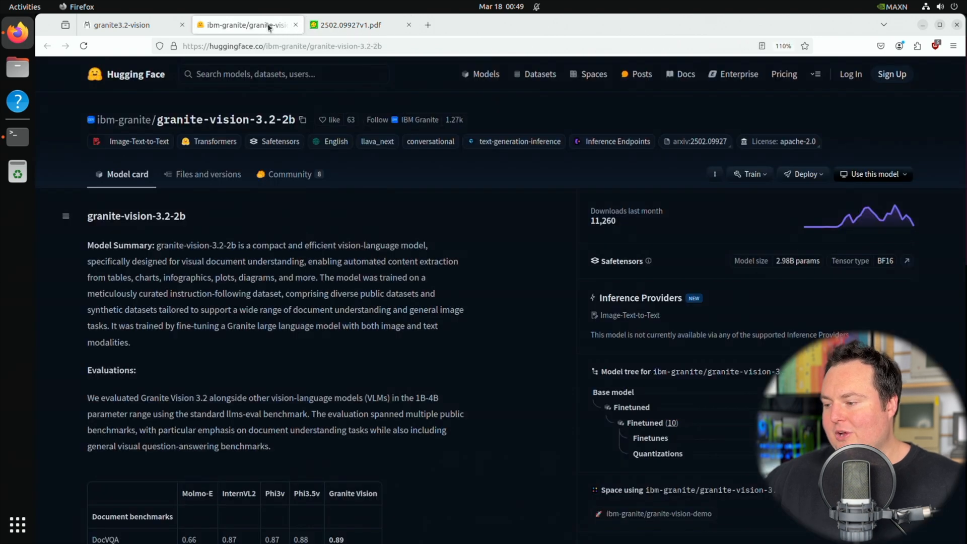
pyautogui.click(122, 24)
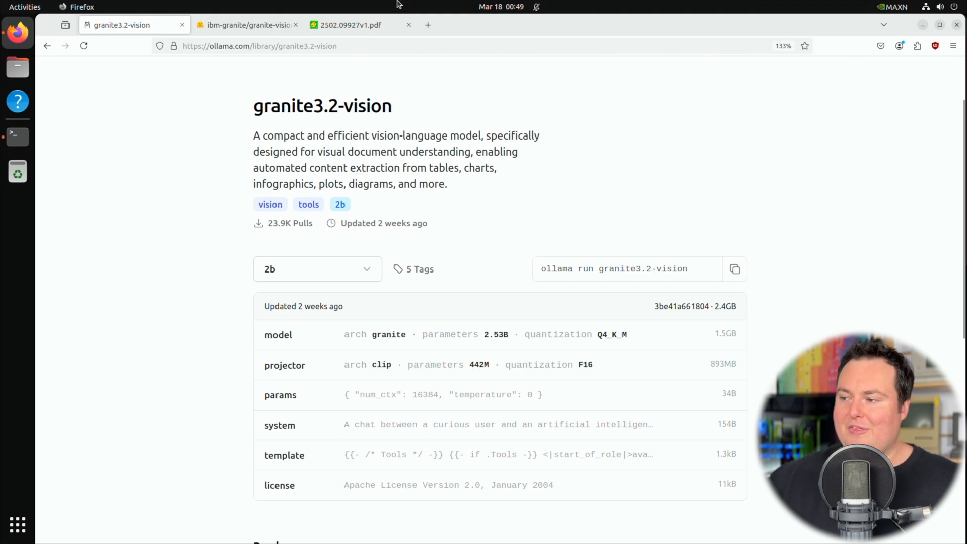
pyautogui.click(352, 24)
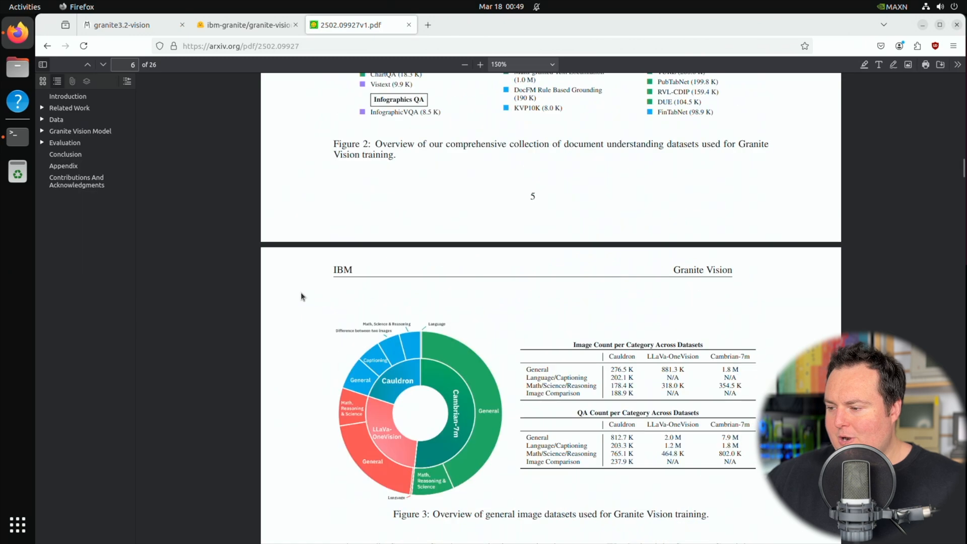
# Scroll the Granite Vision paper past the Table 1 benchmark comparison
pyautogui.scroll(-3)
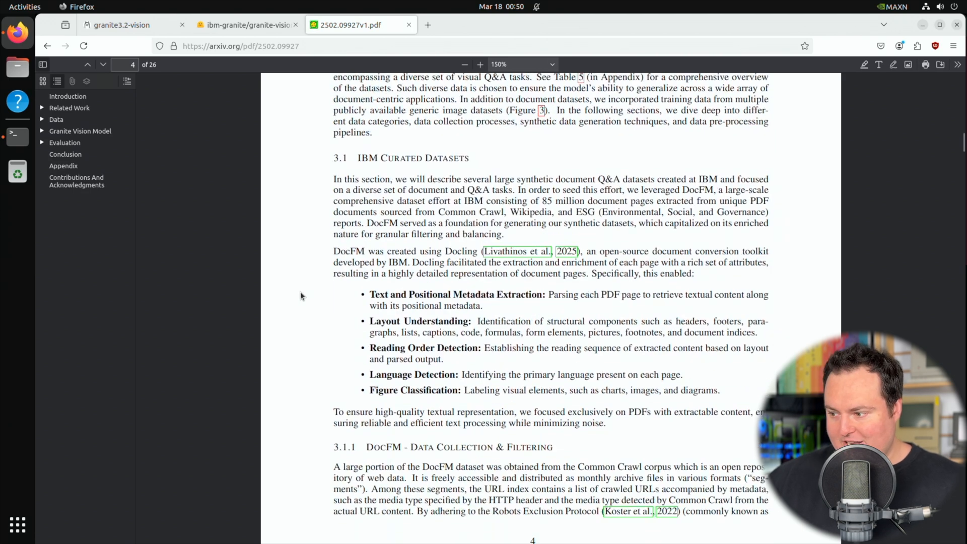
pyautogui.scroll(-3)
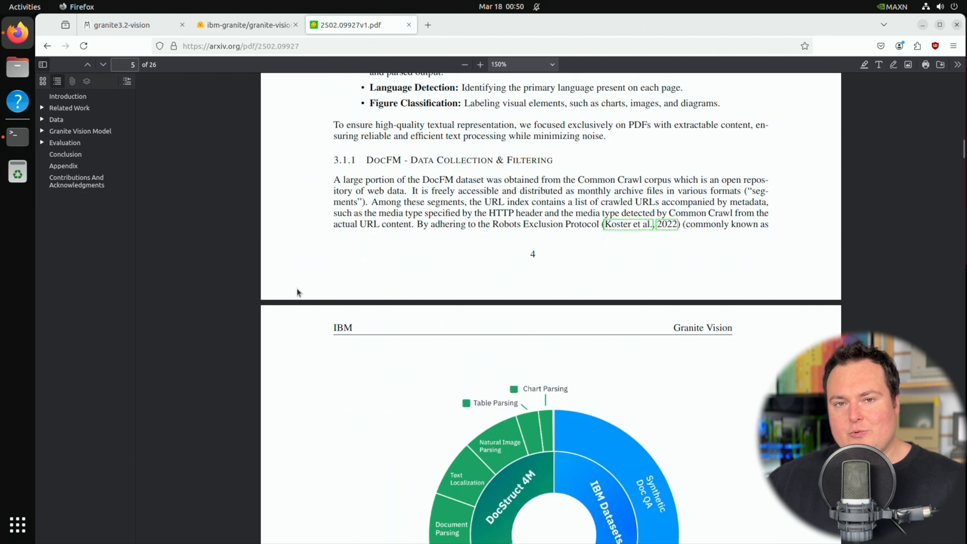
pyautogui.scroll(-3)
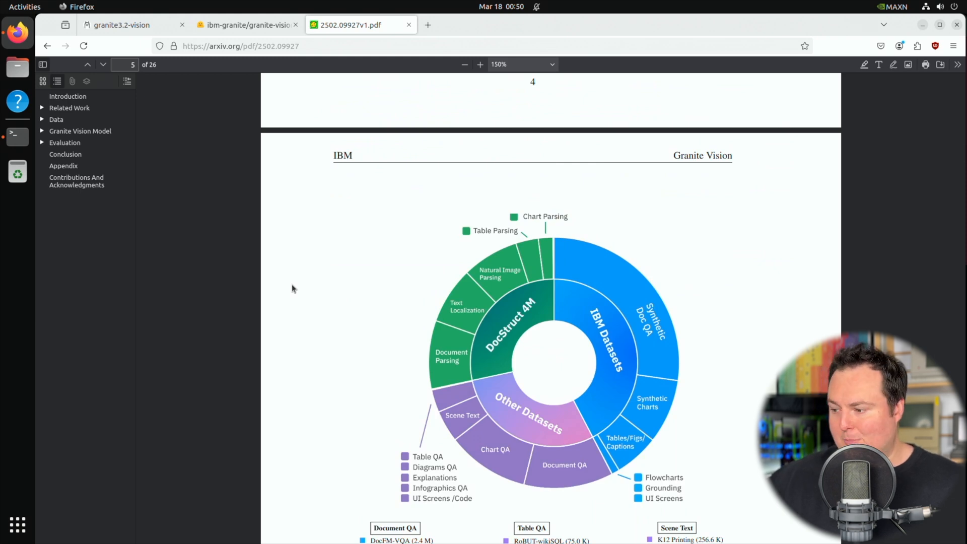
pyautogui.scroll(-3)
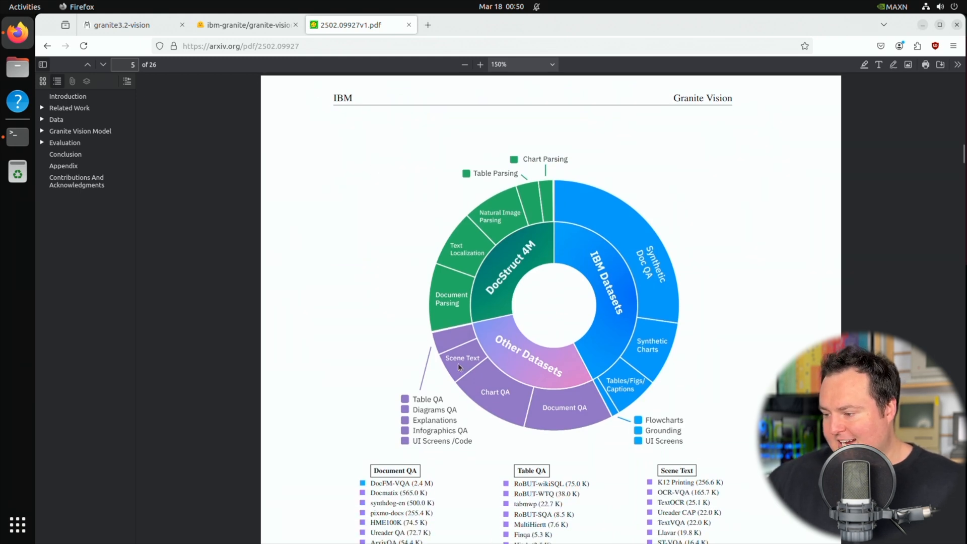
pyautogui.moveTo(397, 290)
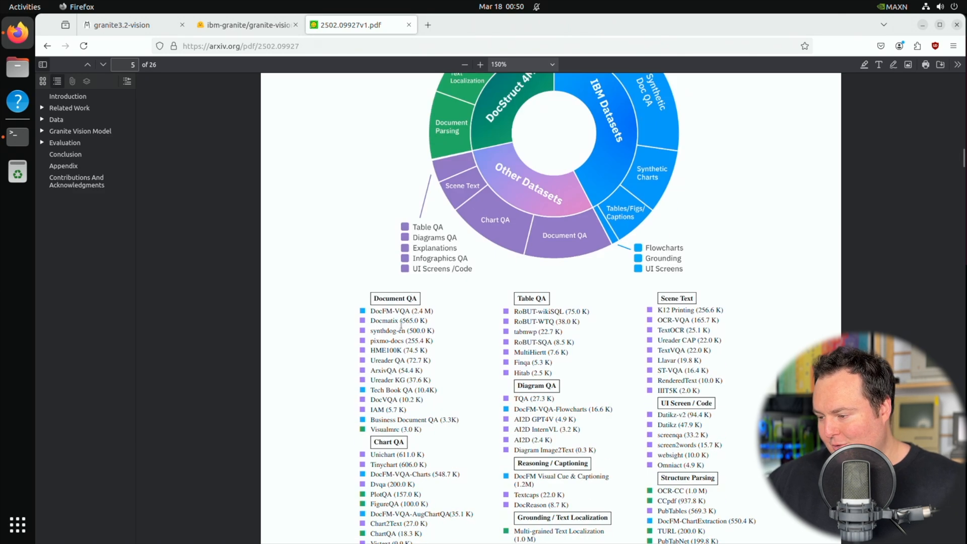
pyautogui.moveTo(554, 295)
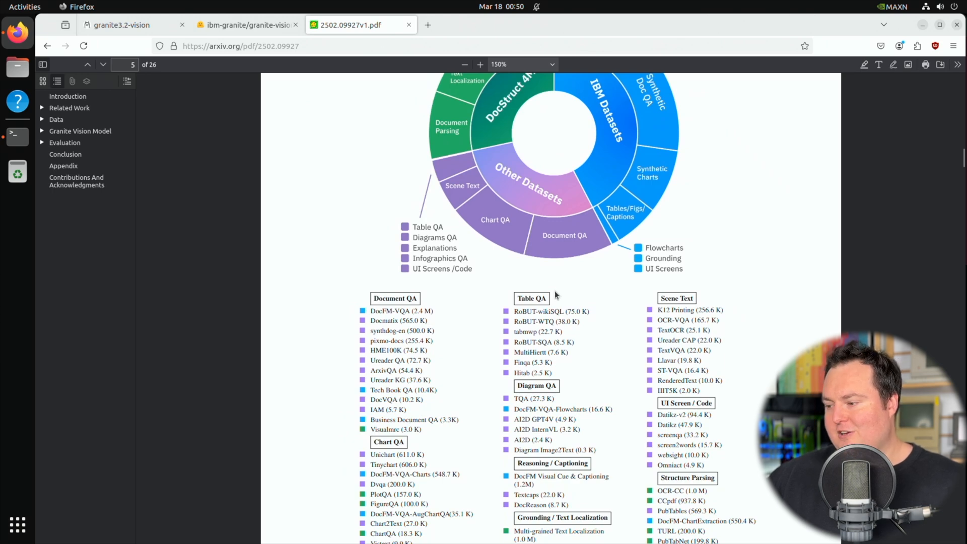
pyautogui.scroll(-3)
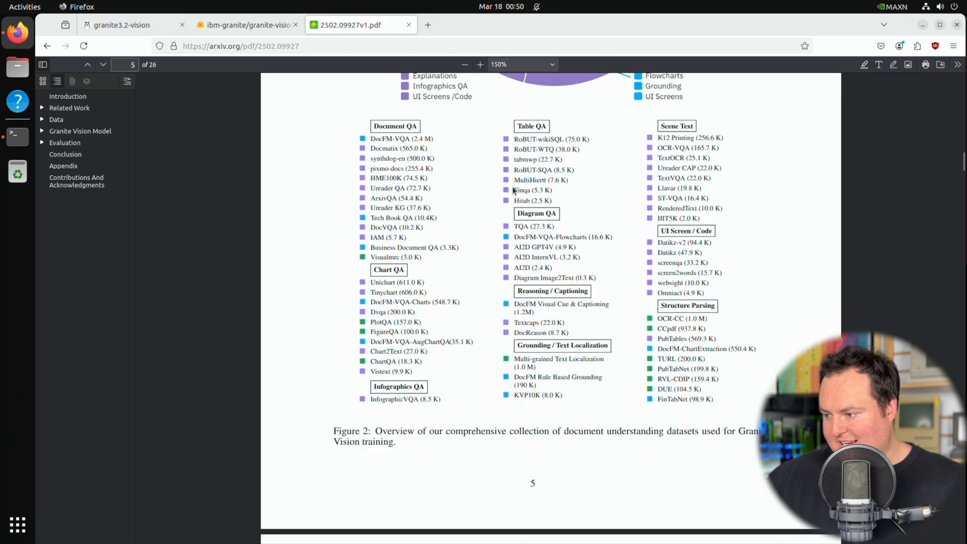
pyautogui.scroll(-3)
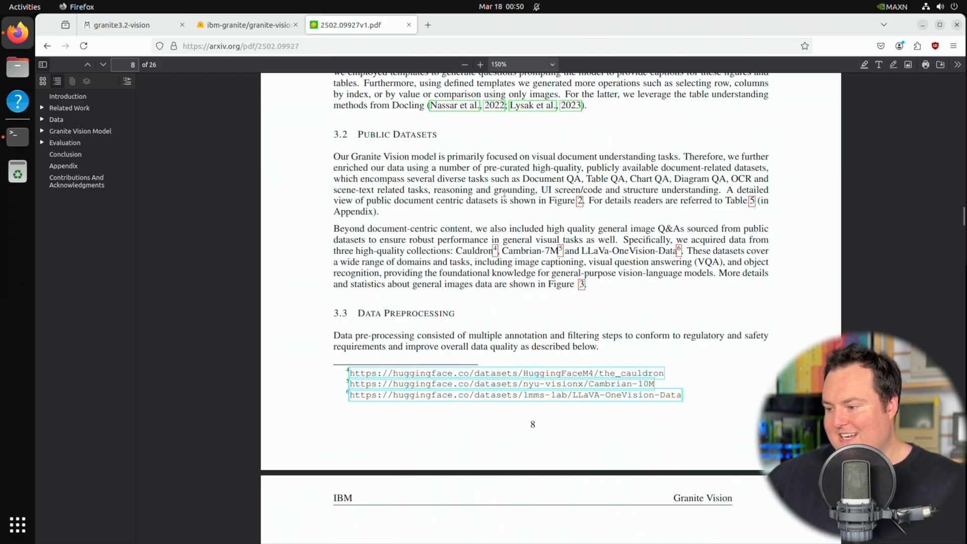
# Continue scrolling down to the paper's Conclusion section
pyautogui.scroll(-3)
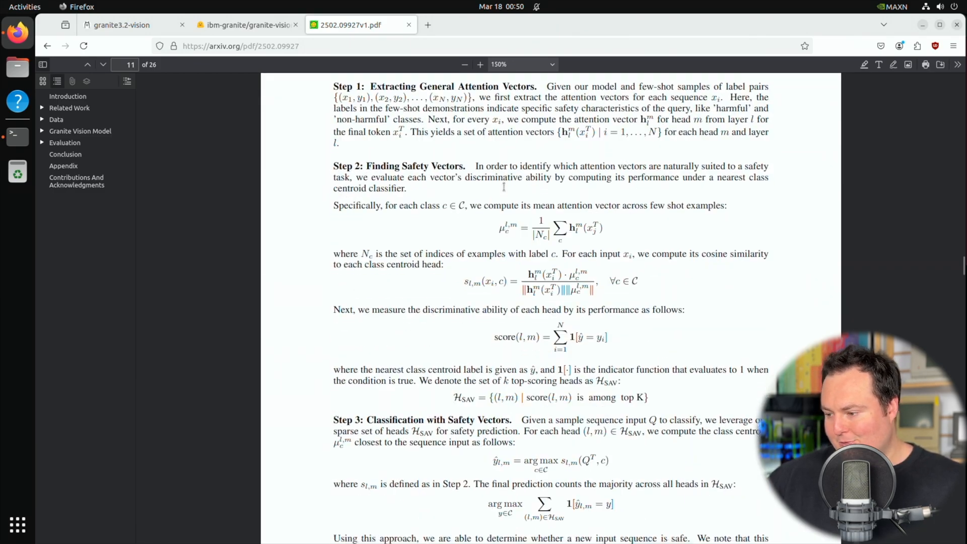
pyautogui.scroll(-3)
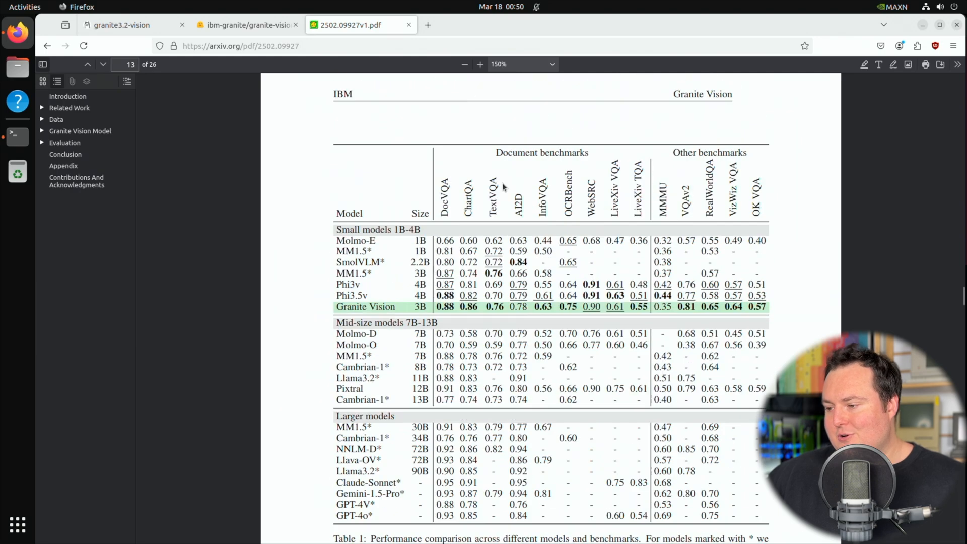
pyautogui.scroll(-3)
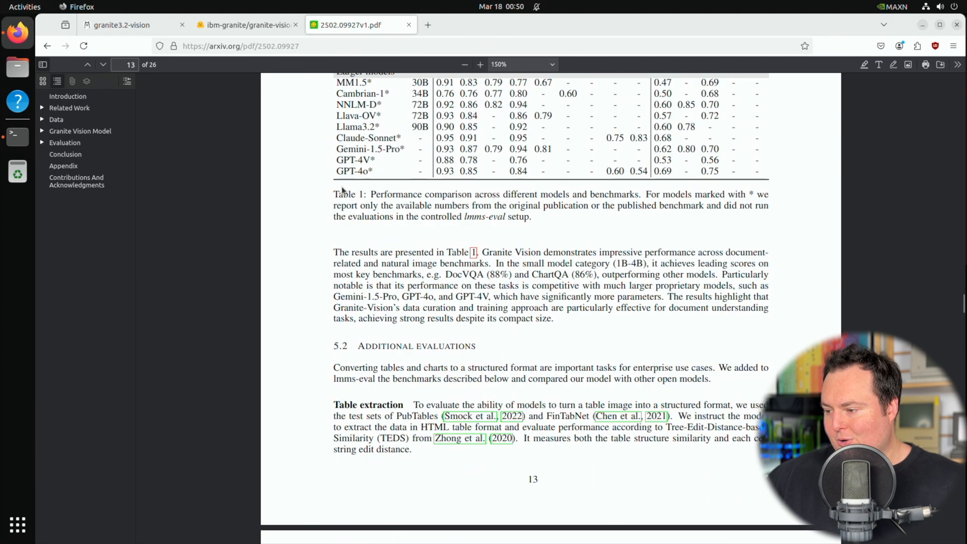
pyautogui.scroll(-3)
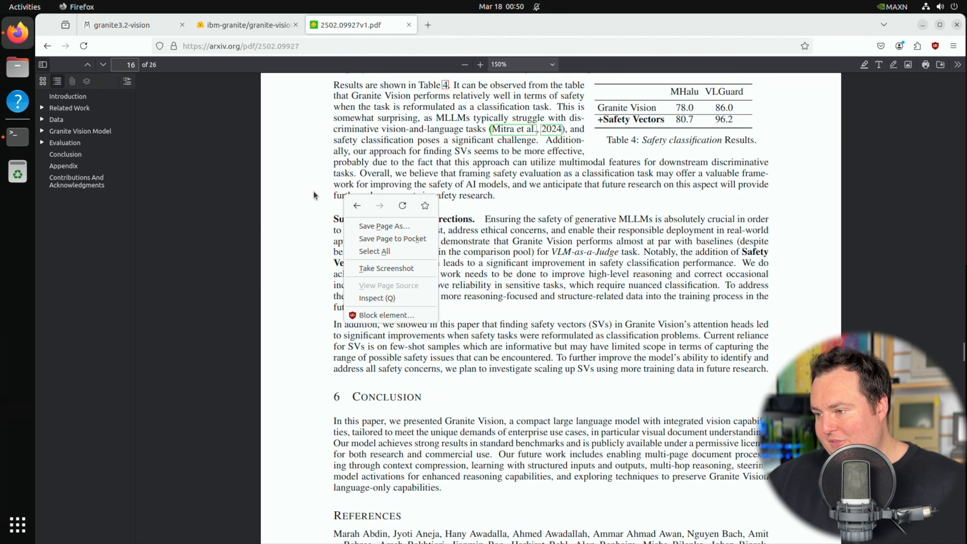
pyautogui.click(120, 25)
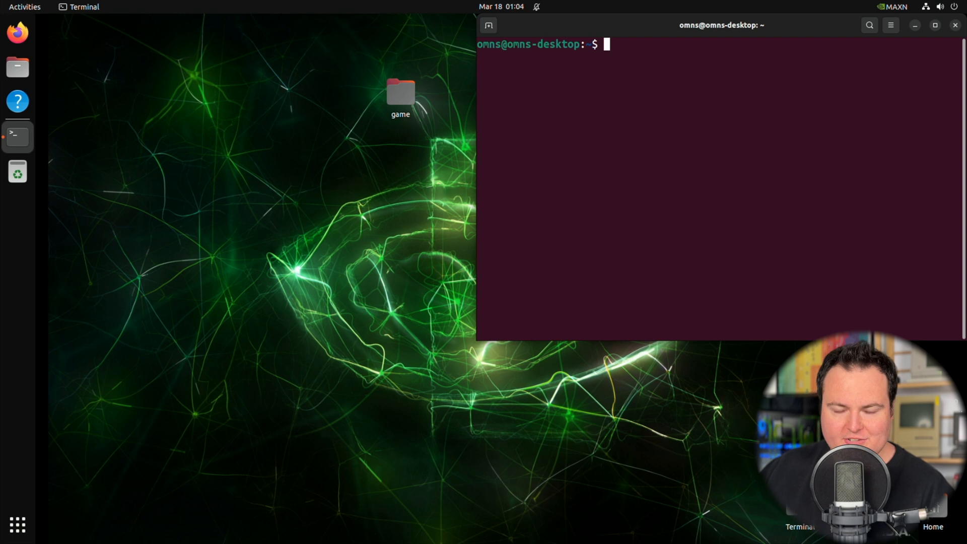
# Close the Terminal window, leaving the desktop with Firefox in the dock
pyautogui.write('dock')
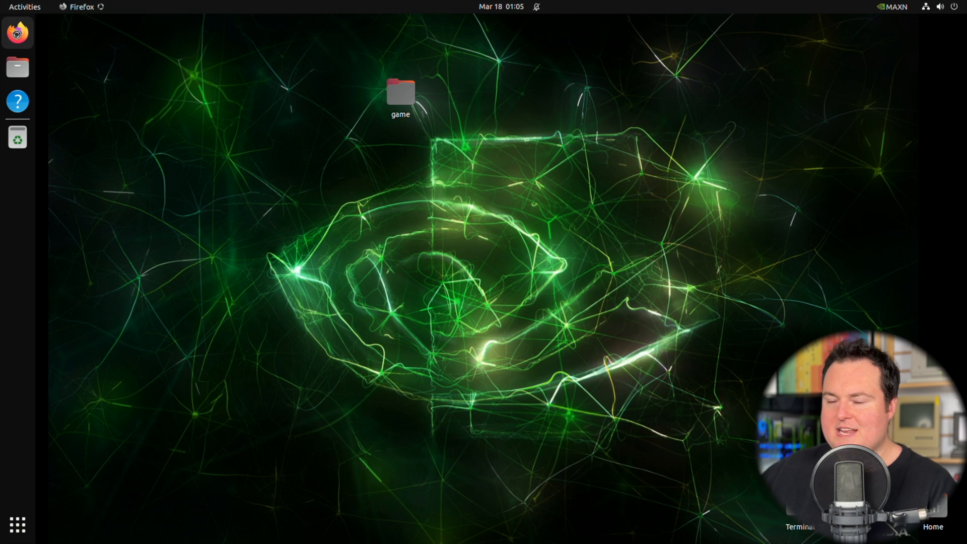
# Load Open WebUI at 127.0.0.1:8080 in Firefox and dismiss the What's New release notes
pyautogui.click(17, 32)
pyautogui.write('1')
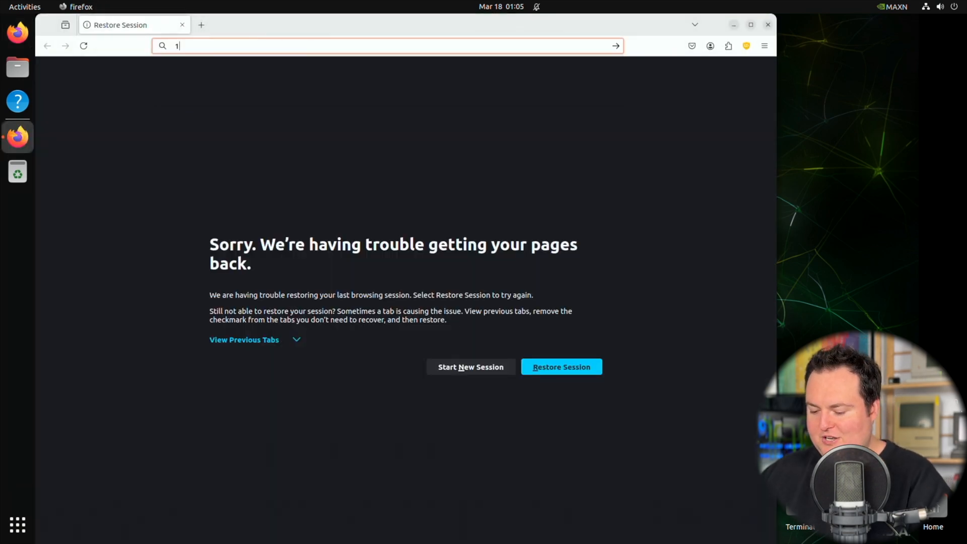
pyautogui.write('27.0.0.')
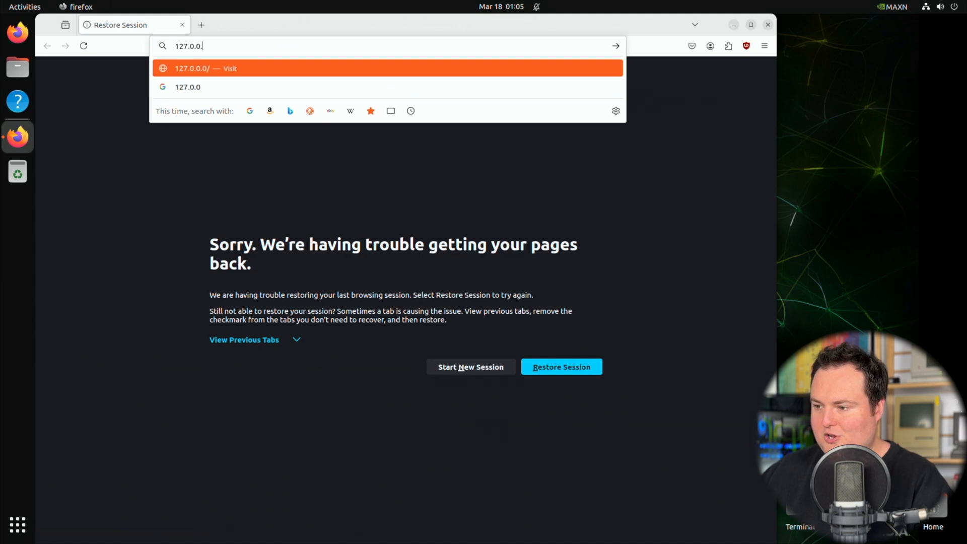
pyautogui.write('1:8080')
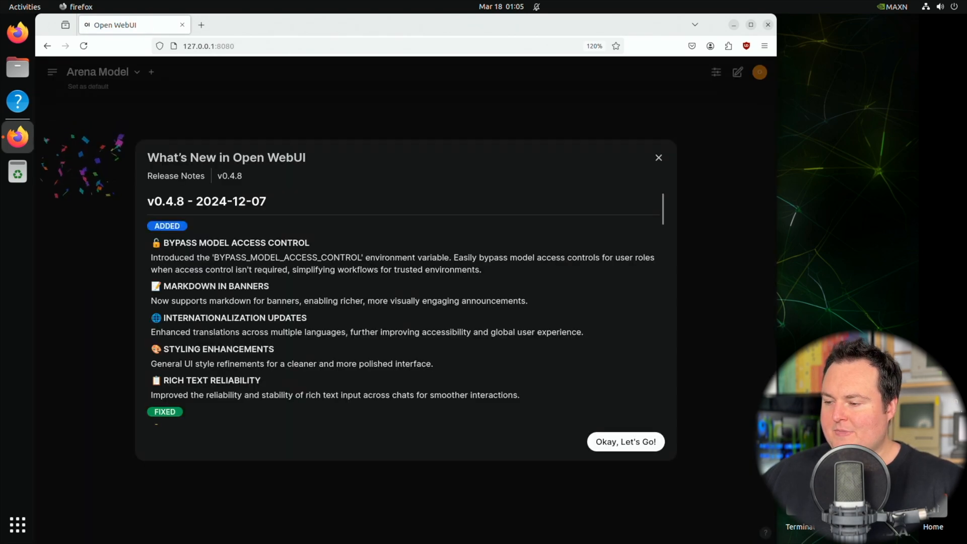
pyautogui.click(625, 442)
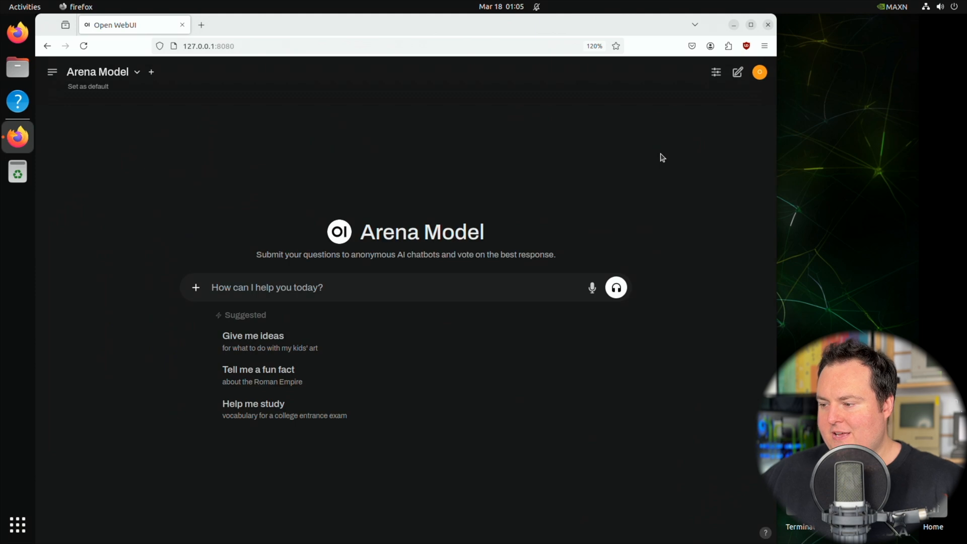
pyautogui.moveTo(163, 92)
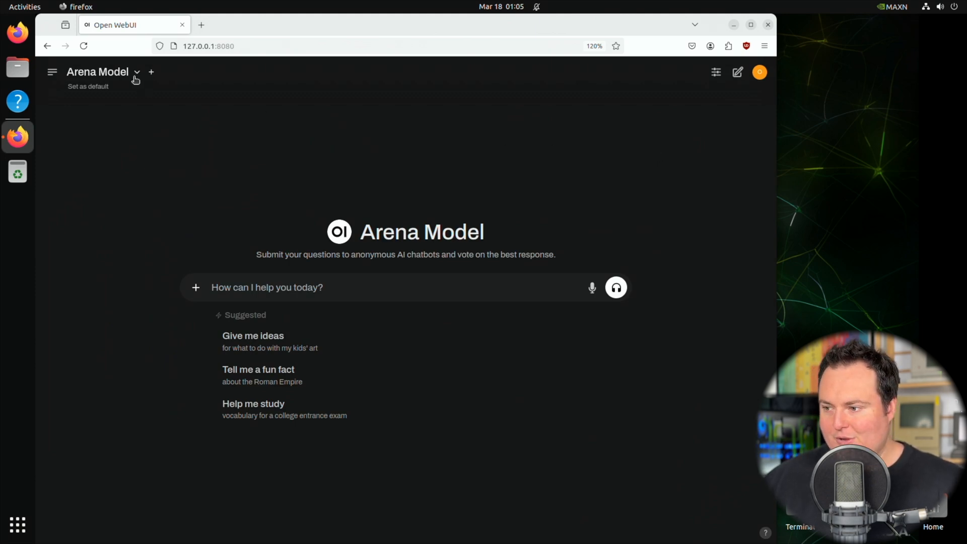
# Select granite3.2-vision:latest and send it the greeting "Hey how are you"
pyautogui.click(137, 71)
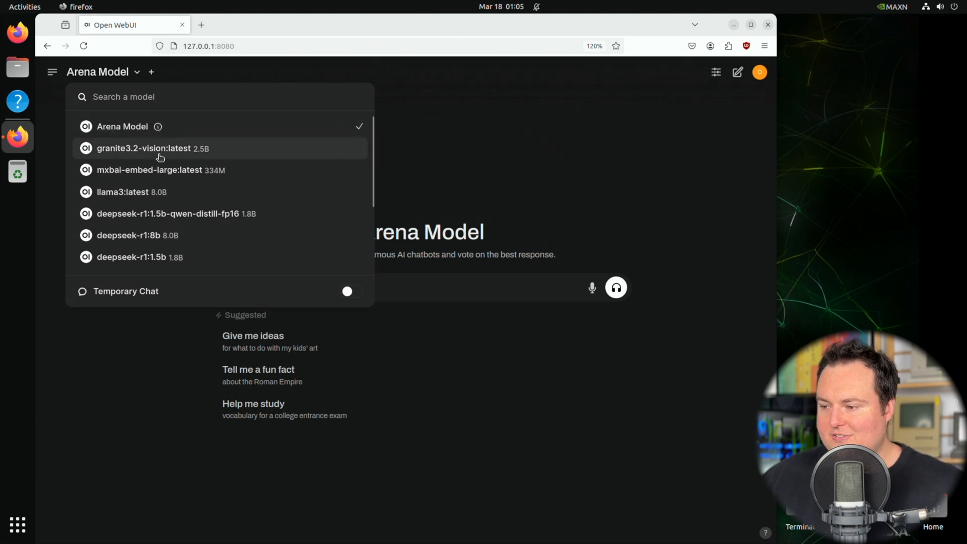
pyautogui.click(144, 149)
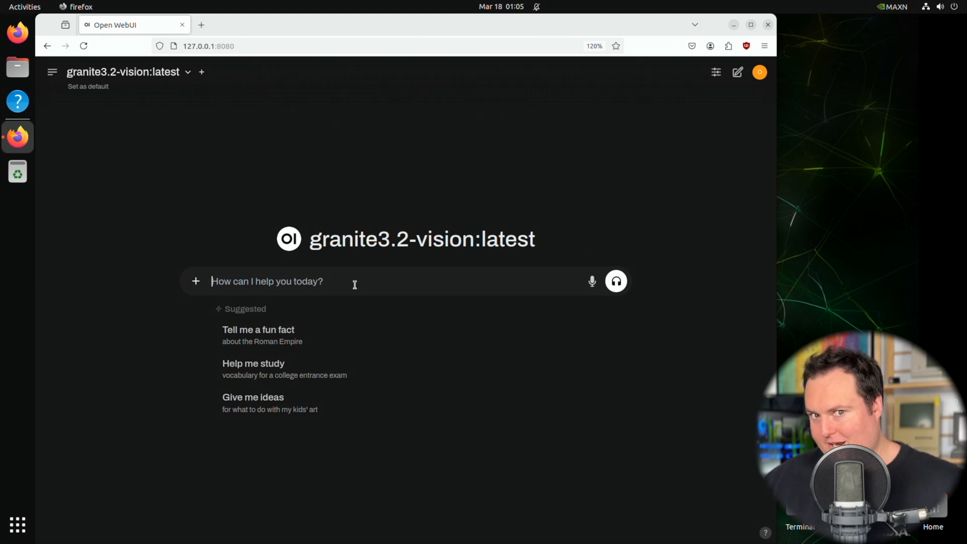
pyautogui.write('Hey')
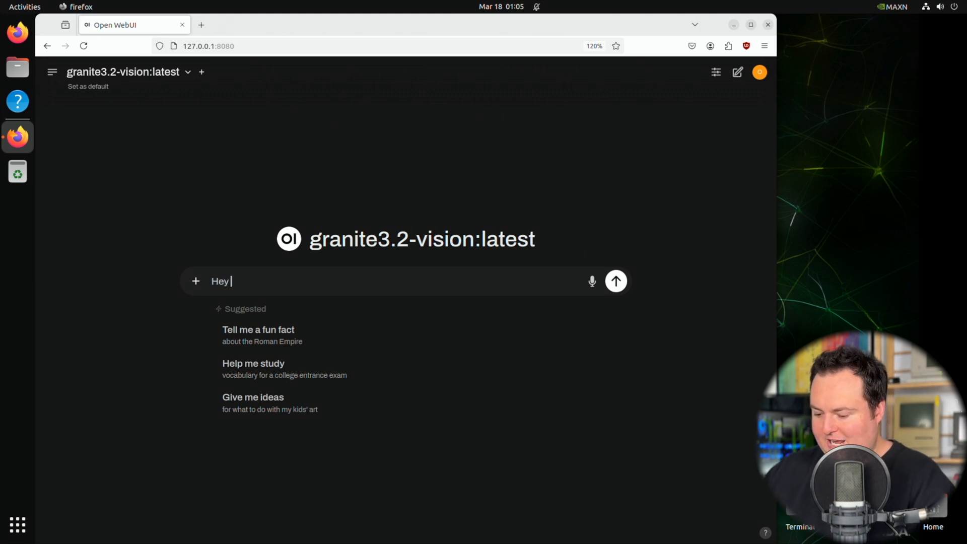
pyautogui.write('how are you')
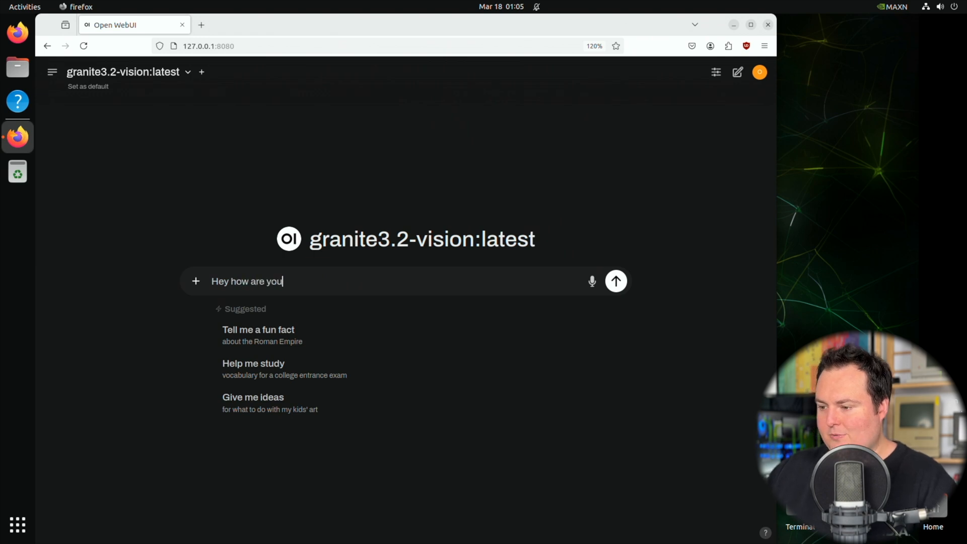
pyautogui.click(615, 281)
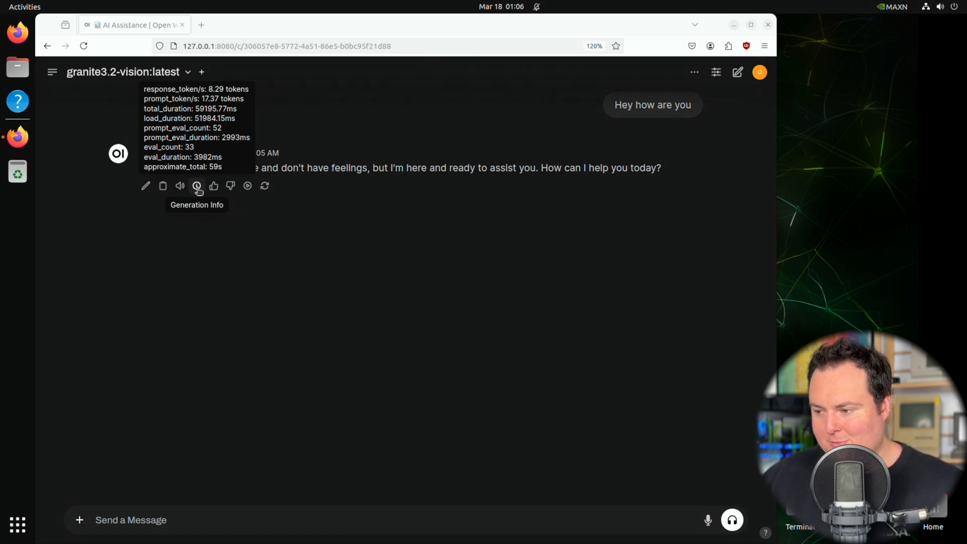
pyautogui.moveTo(293, 287)
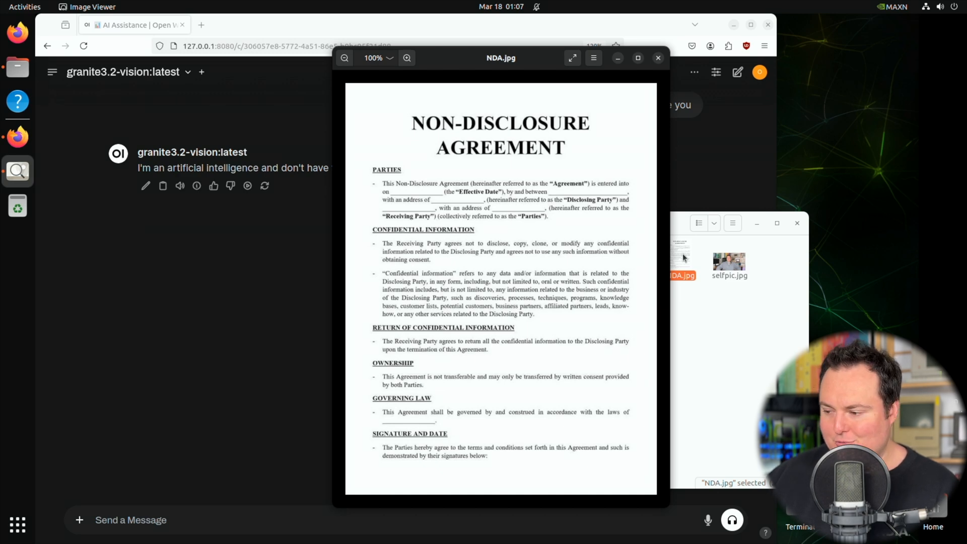
# Zoom over NDA.jpg in Image Viewer, then attach NDA.jpg to the Open WebUI message box
pyautogui.click(407, 57)
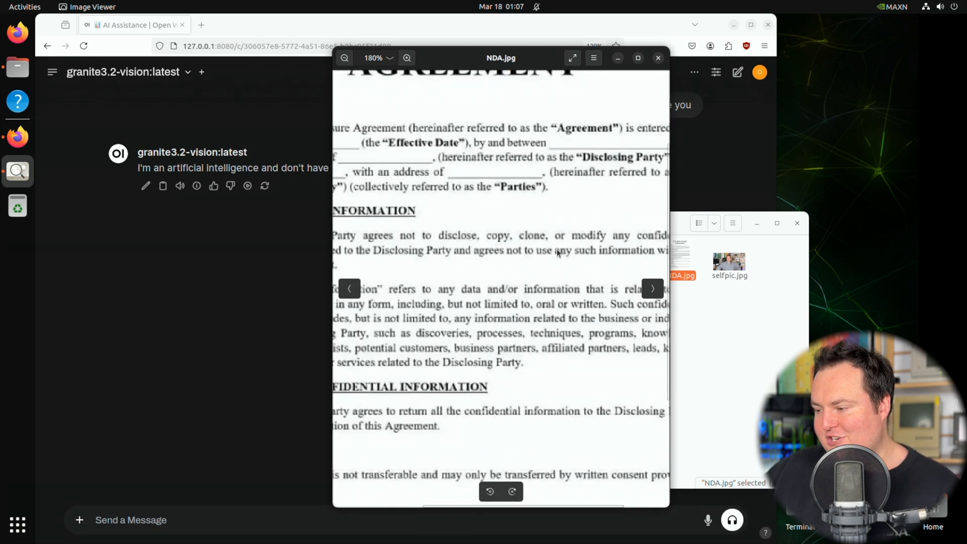
pyautogui.click(345, 57)
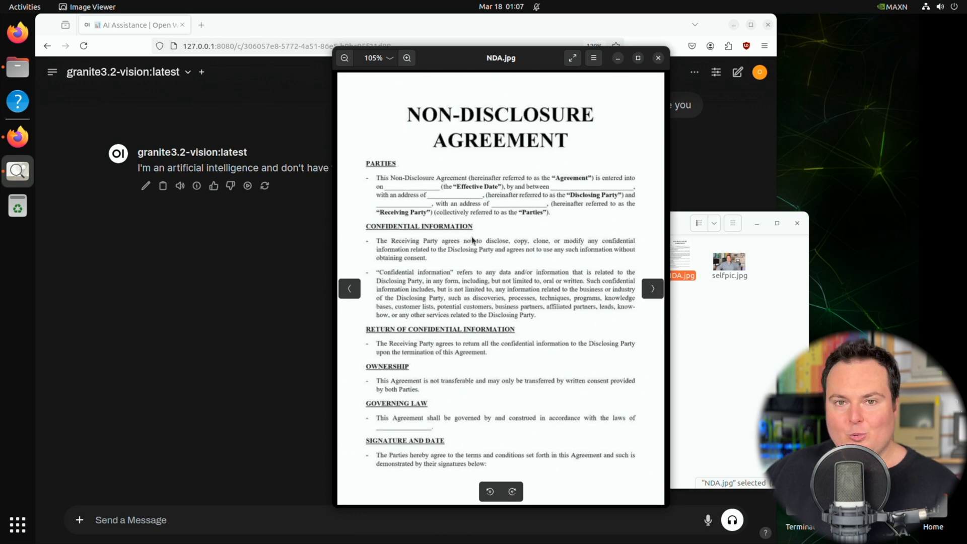
pyautogui.click(406, 58)
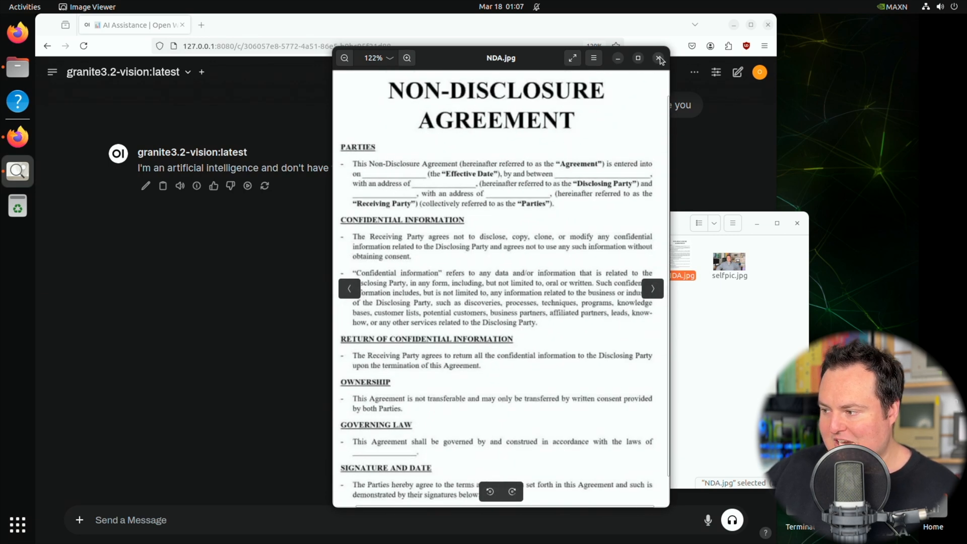
pyautogui.click(659, 57)
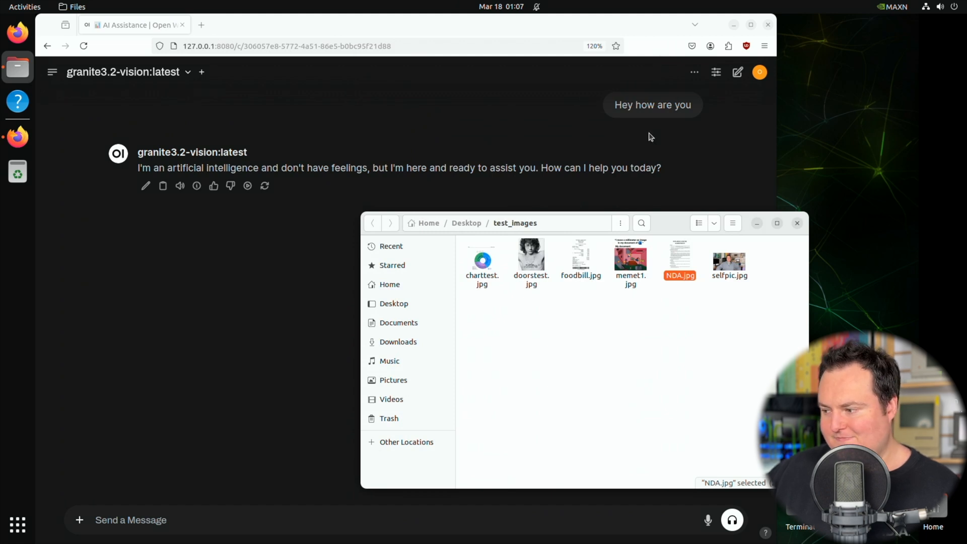
pyautogui.moveTo(679, 259); pyautogui.dragTo(186, 512)
pyautogui.write('GIve me a high level overview of what this document entails')
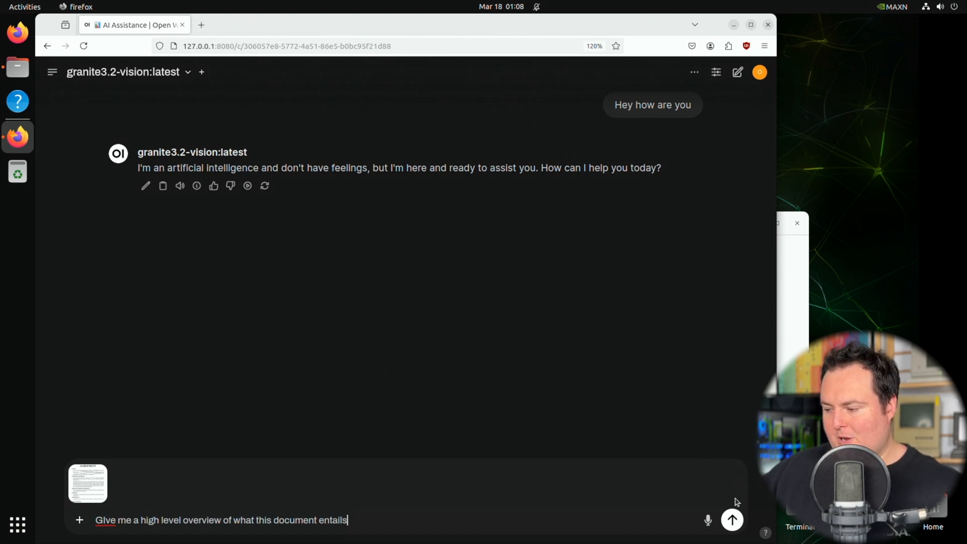
# Send the NDA image with the high-level overview request to granite3.2-vision
pyautogui.click(733, 520)
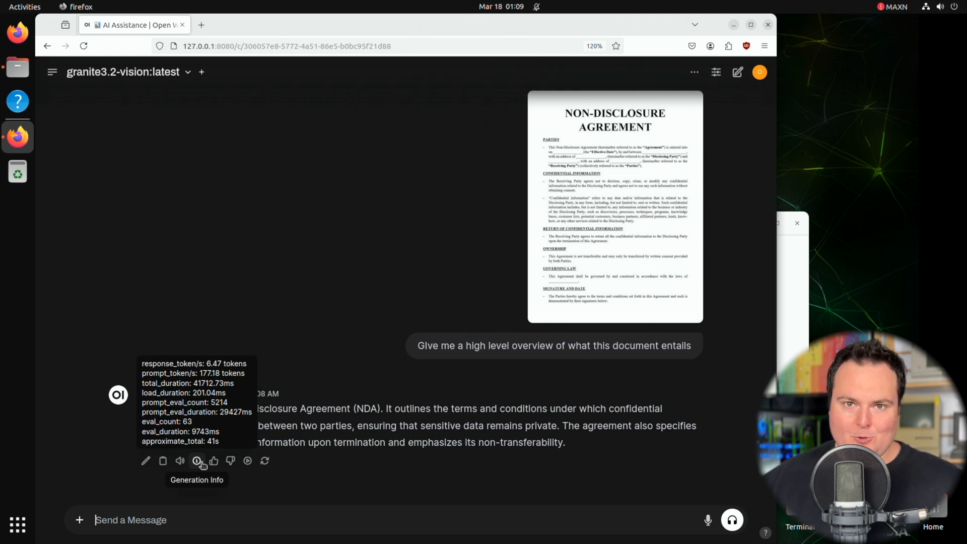
pyautogui.moveTo(284, 218)
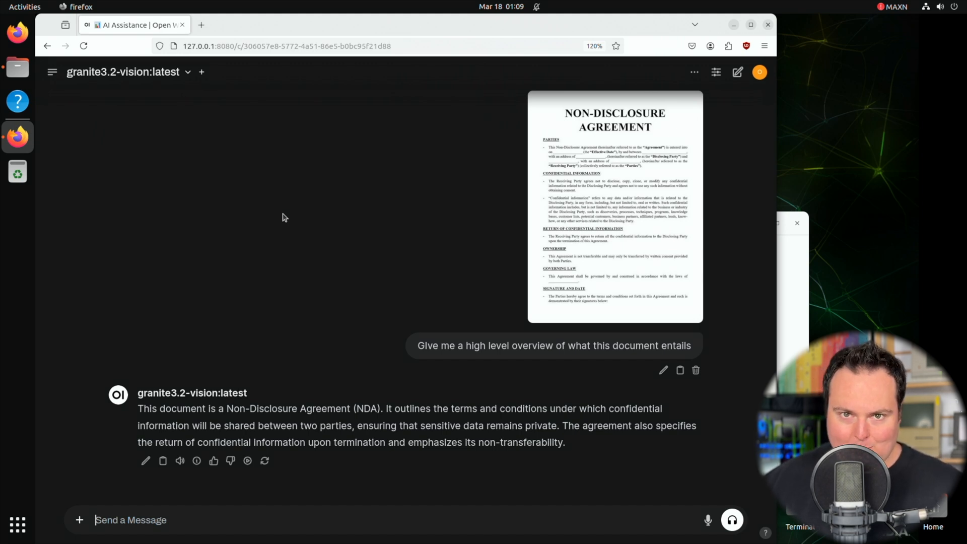
pyautogui.moveTo(372, 194)
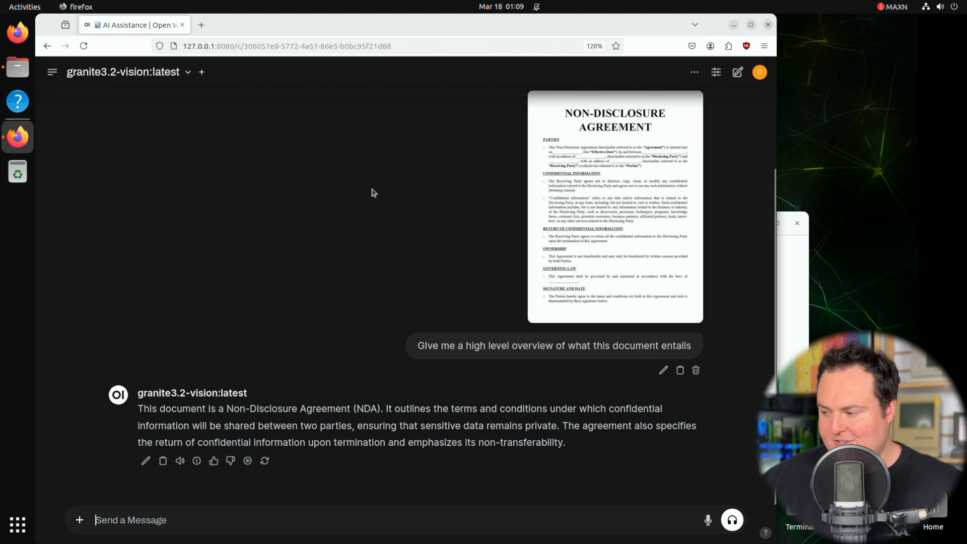
pyautogui.moveTo(465, 304)
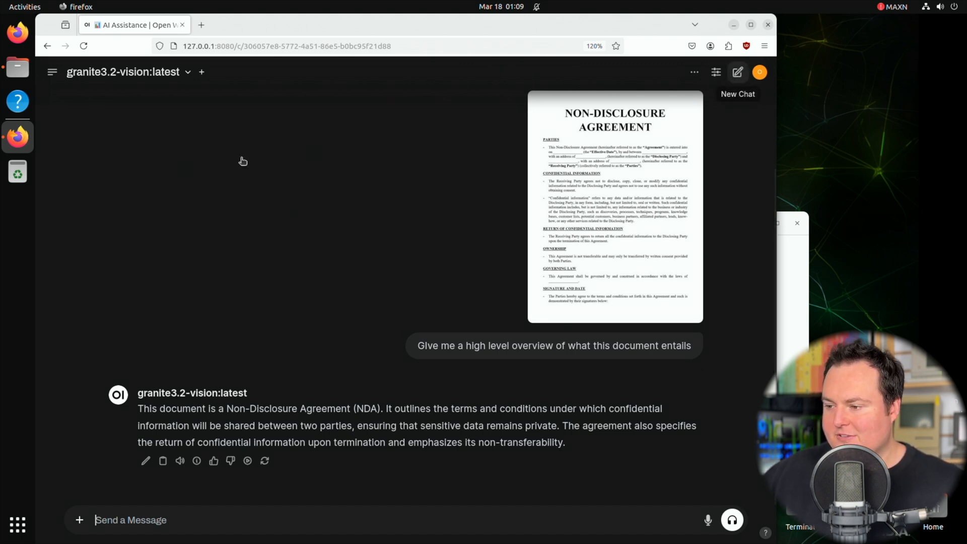
# Start a new chat, preview memet1.jpg in Image Viewer, and begin typing a prompt for it
pyautogui.click(738, 72)
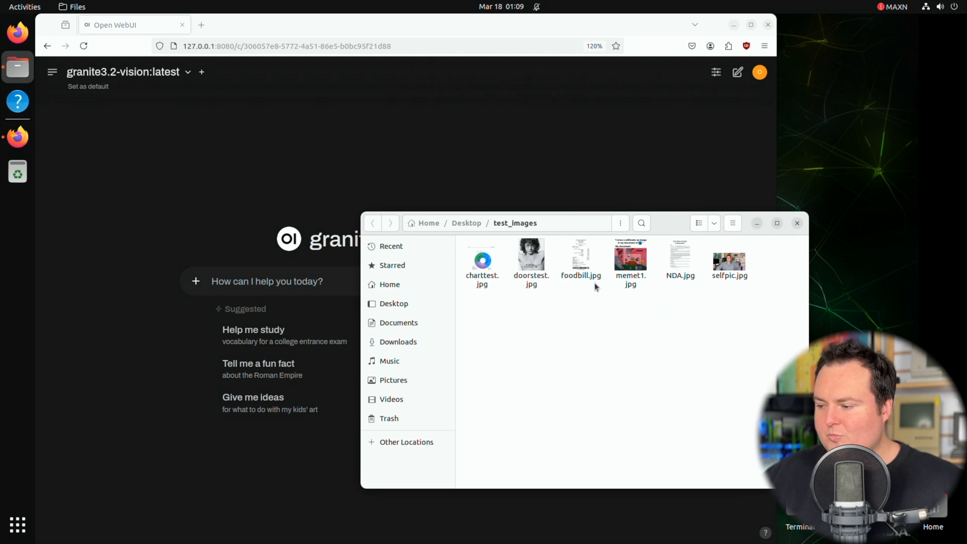
pyautogui.click(630, 261)
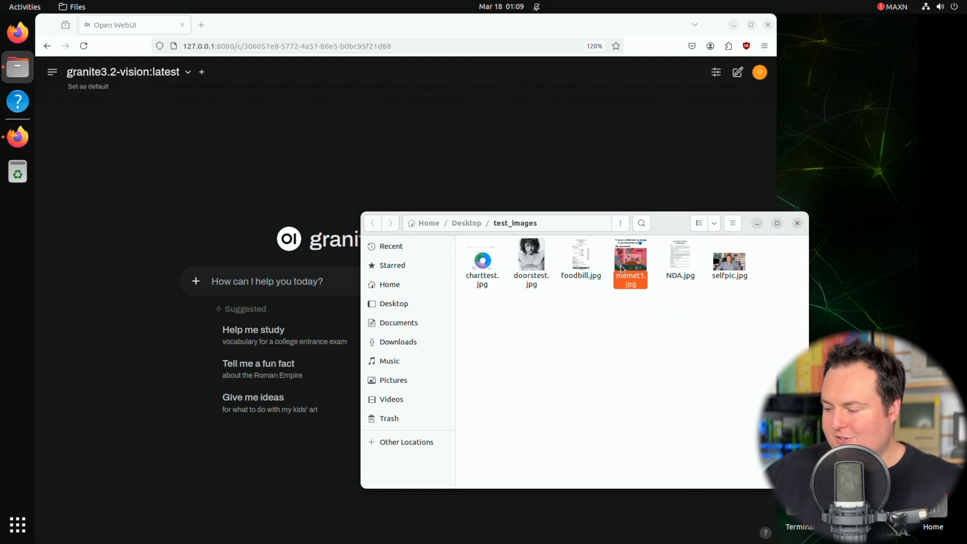
pyautogui.doubleClick(630, 259)
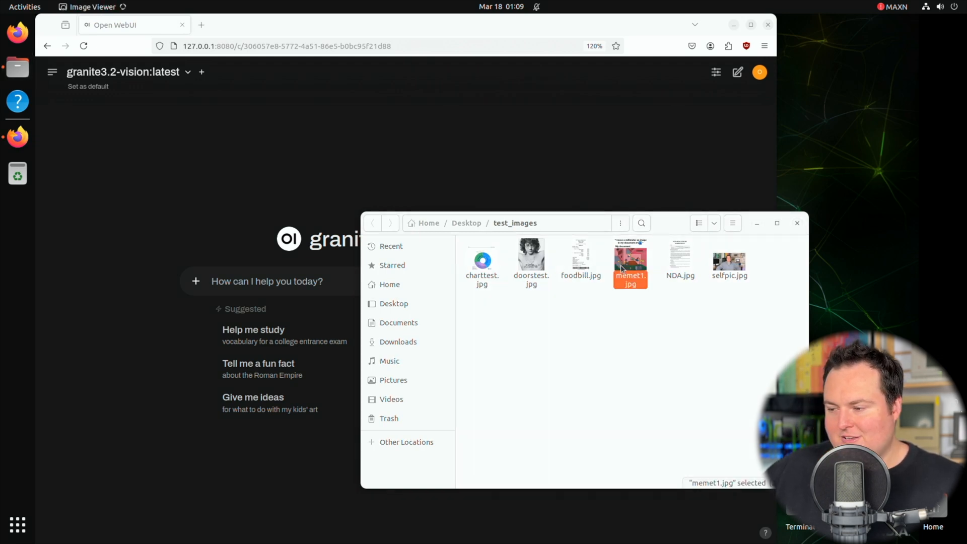
pyautogui.doubleClick(630, 263)
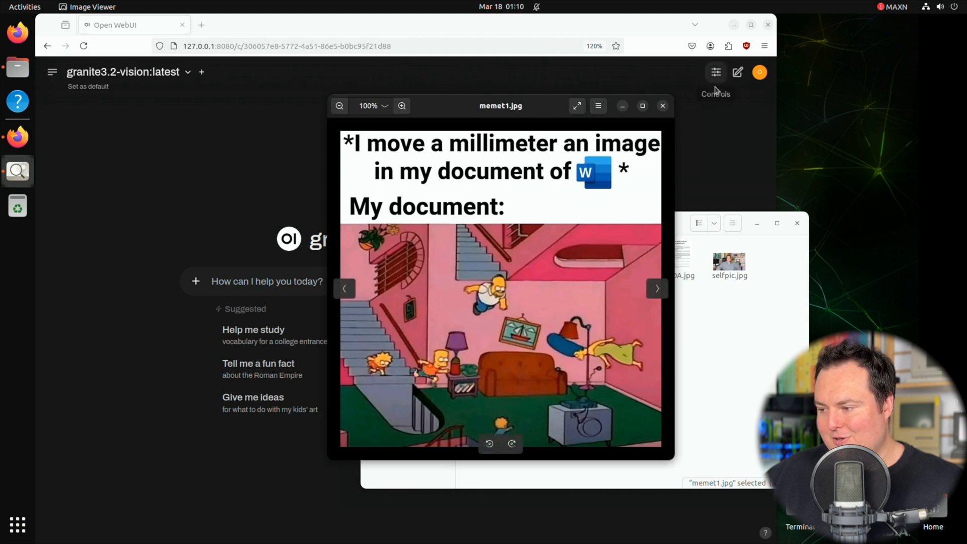
pyautogui.moveTo(416, 147)
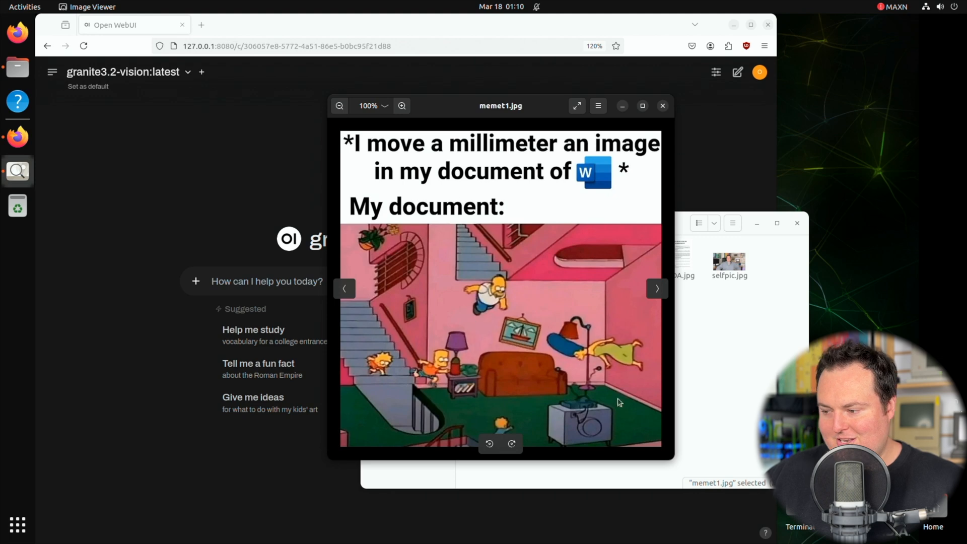
pyautogui.write('Pl')
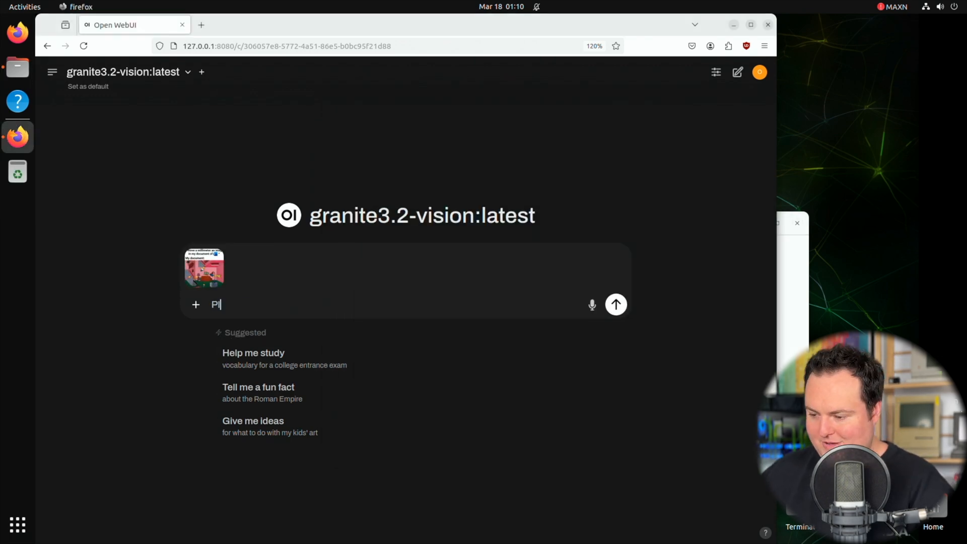
# Send 'Please explain this image to me' with the Simpsons meme and read the reply
pyautogui.click(615, 305)
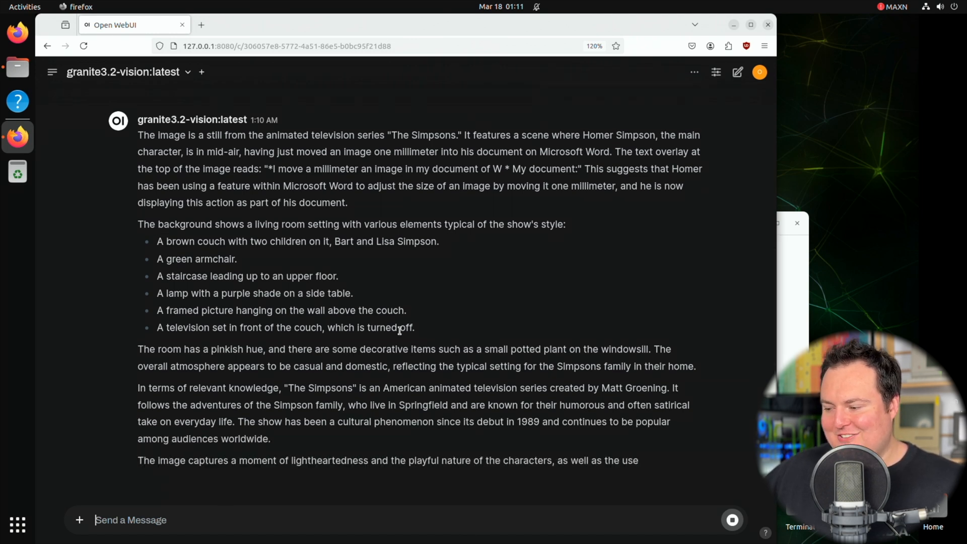
pyautogui.scroll(-3)
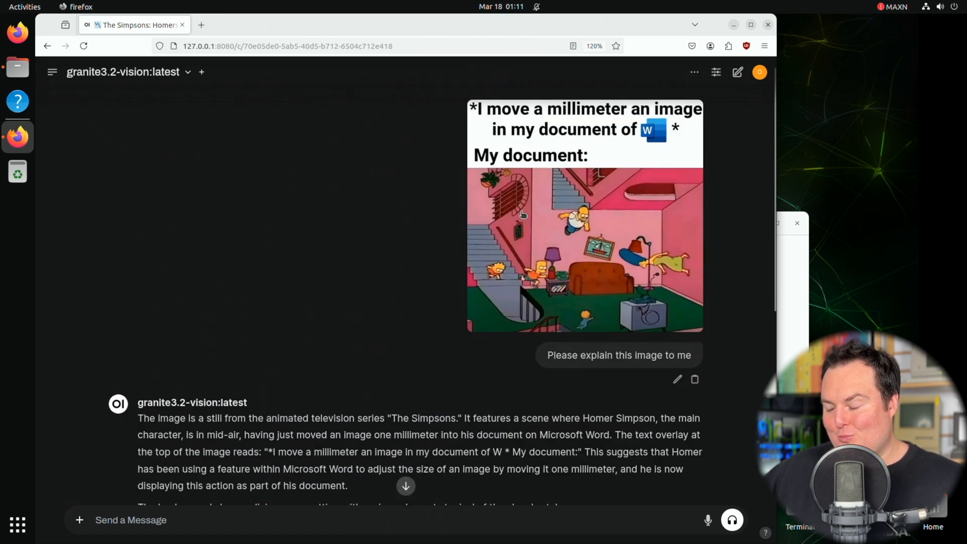
pyautogui.moveTo(544, 220)
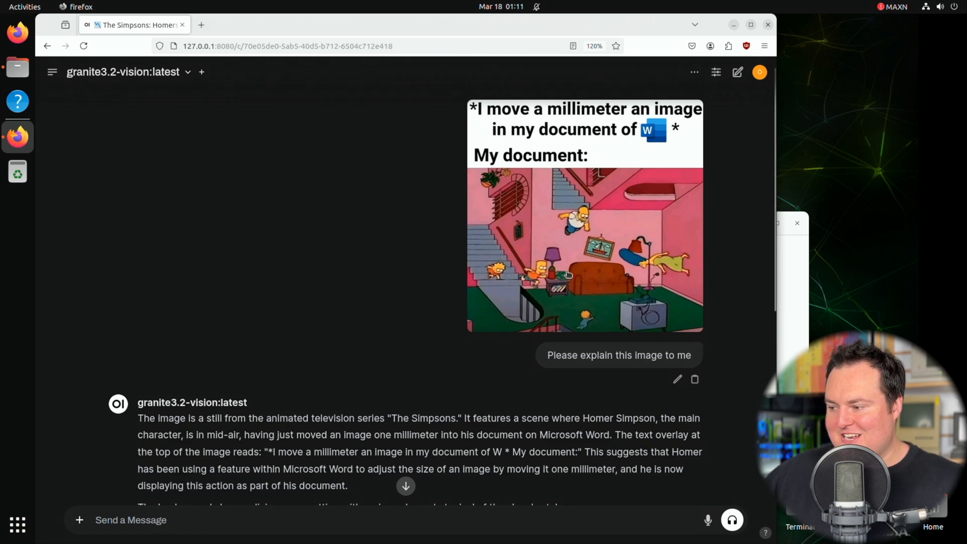
pyautogui.scroll(-3)
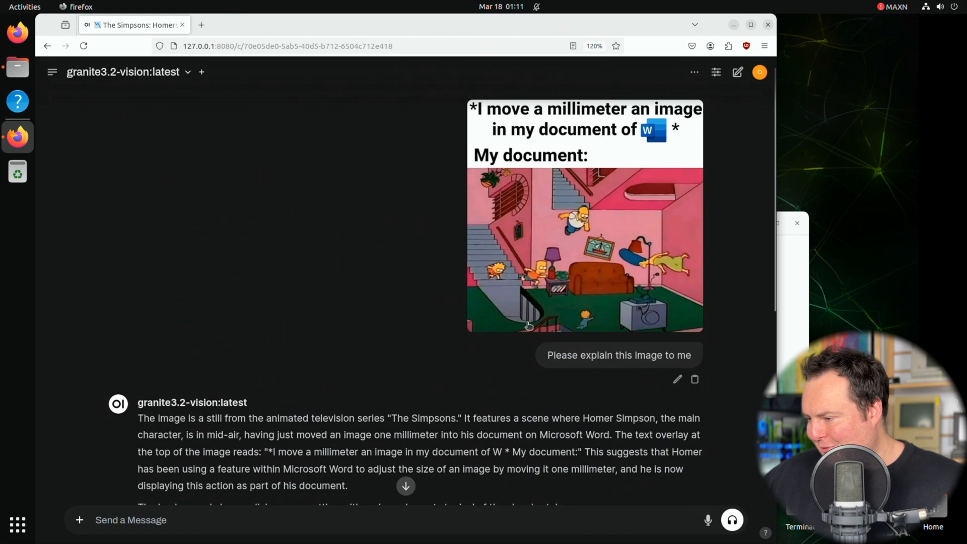
pyautogui.moveTo(406, 230)
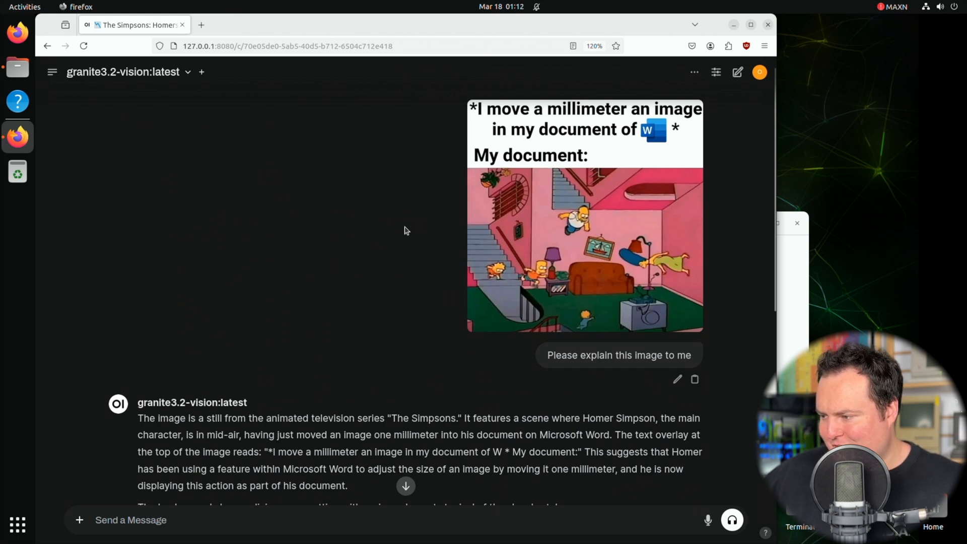
pyautogui.moveTo(575, 312)
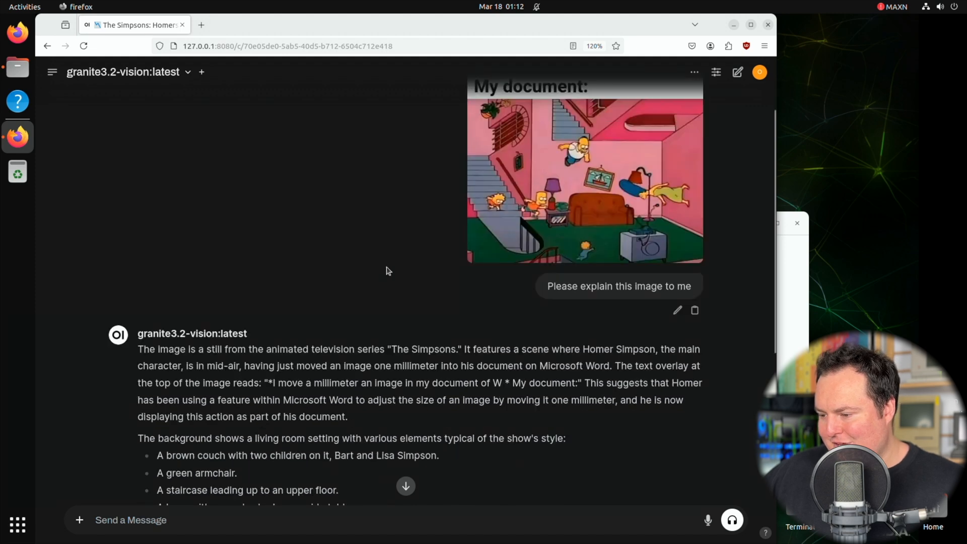
pyautogui.scroll(-3)
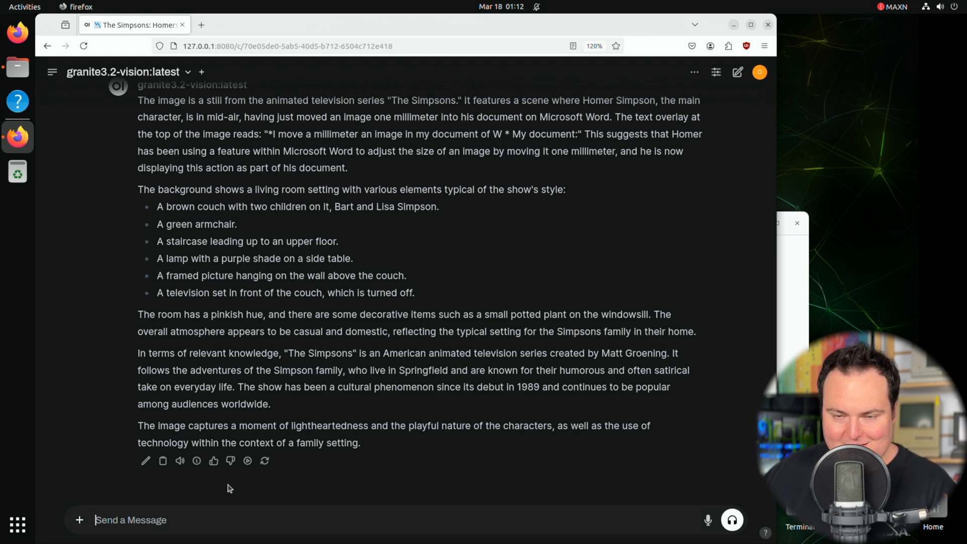
# Send a follow-up saying the meme is hard to understand and asking why it is funny
pyautogui.write('this image is supposed to be a meme, but I am having trouble understanding the meme nature of it. C')
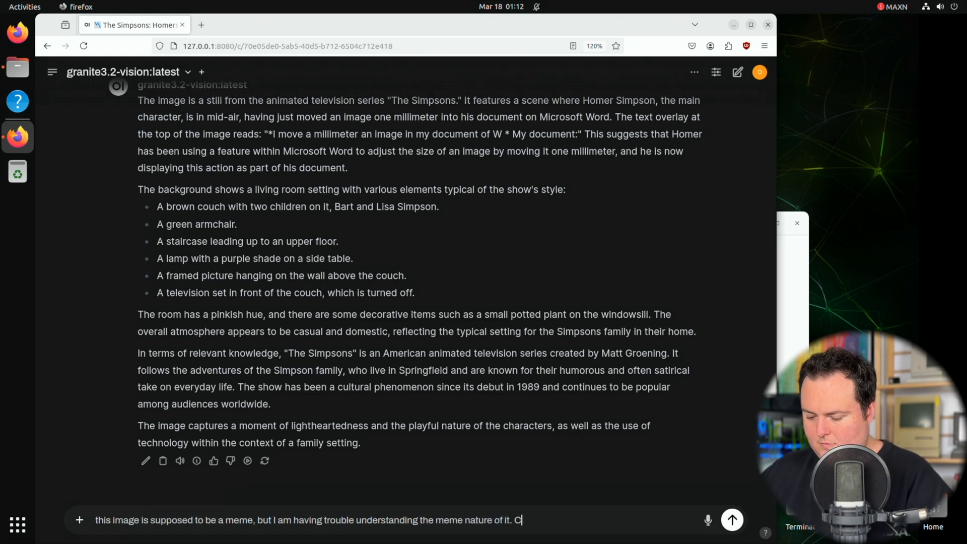
pyautogui.click(732, 520)
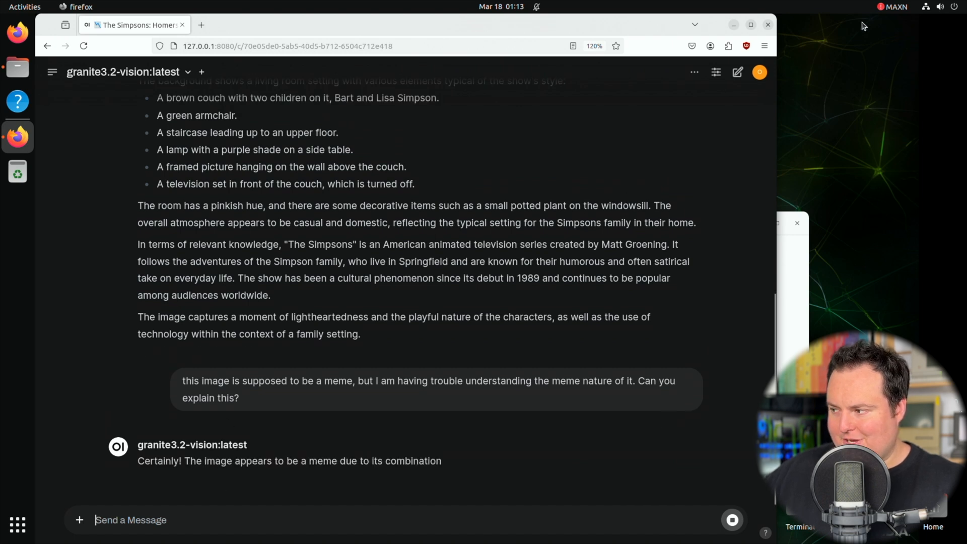
pyautogui.click(893, 7)
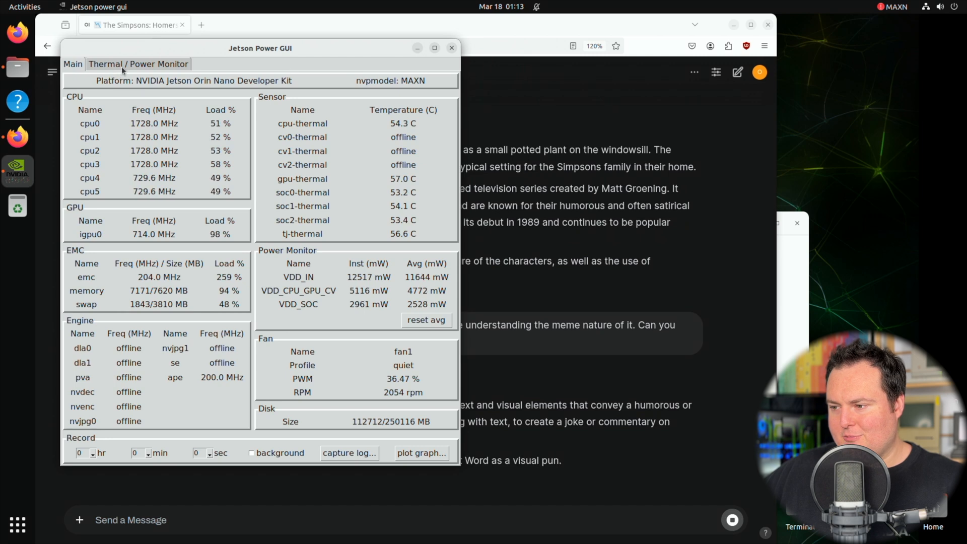
# Review CPU, GPU load and temperatures in Jetson Power GUI, then close it
pyautogui.click(138, 63)
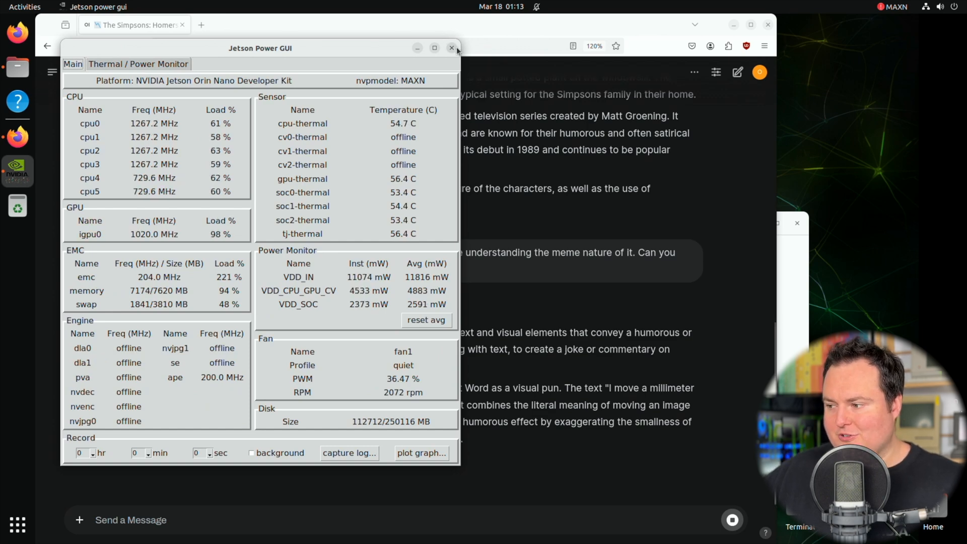
pyautogui.click(452, 48)
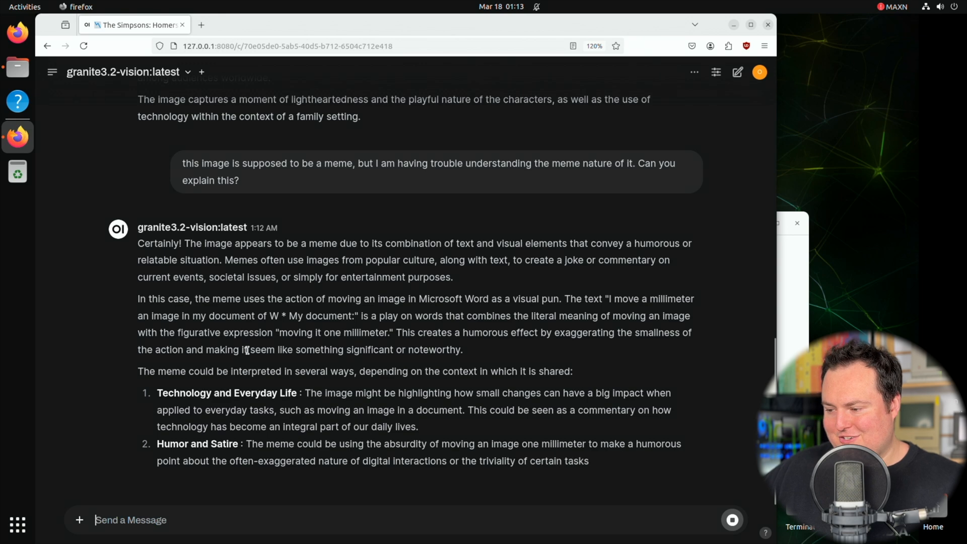
# Read the finished meme explanation with its four possible interpretations
pyautogui.scroll(-3)
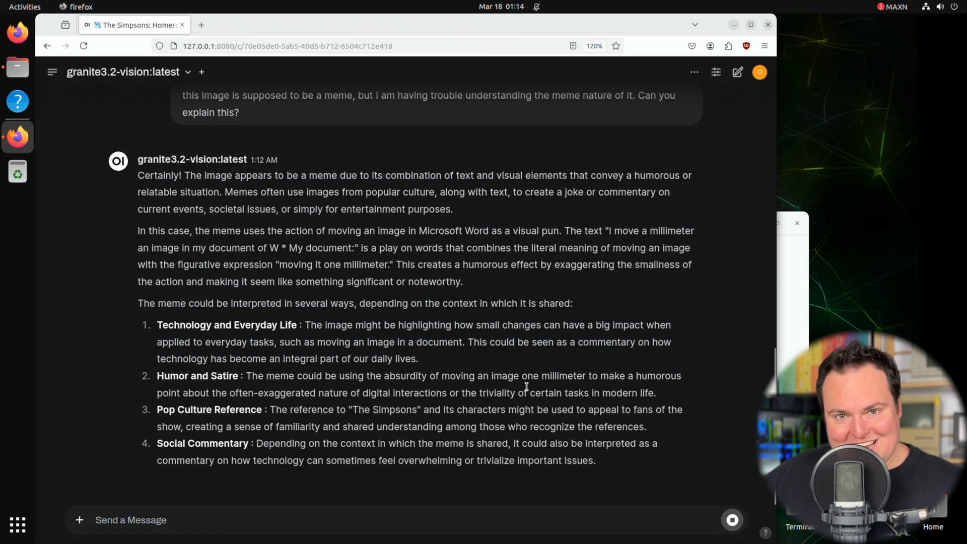
pyautogui.scroll(-3)
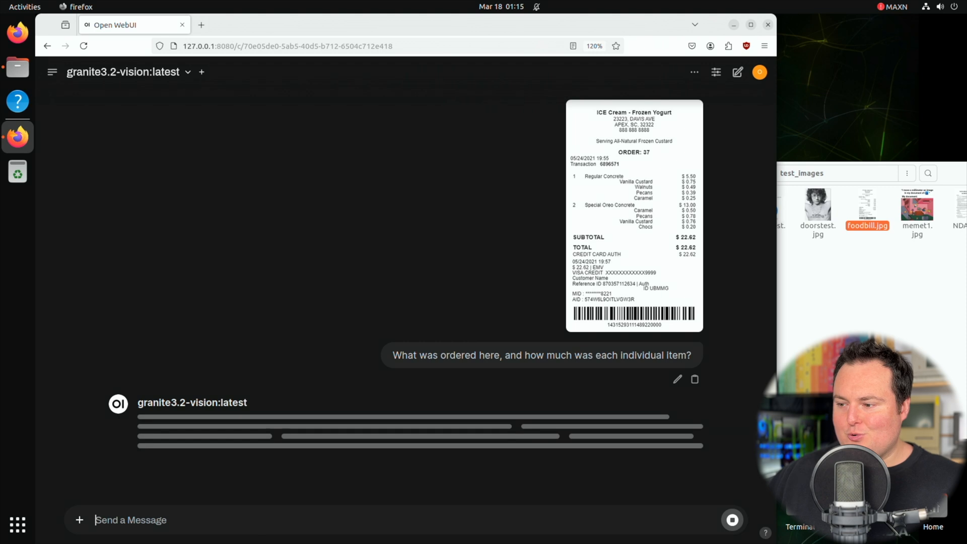
pyautogui.moveTo(201, 25)
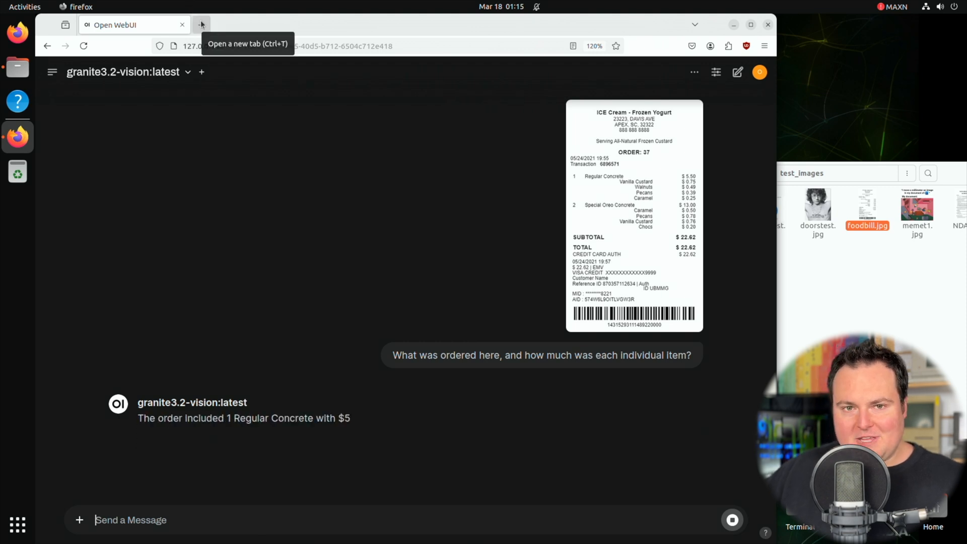
# Ask what was ordered on foodbill.jpg and each item's cost, then view the receipt
pyautogui.click(201, 24)
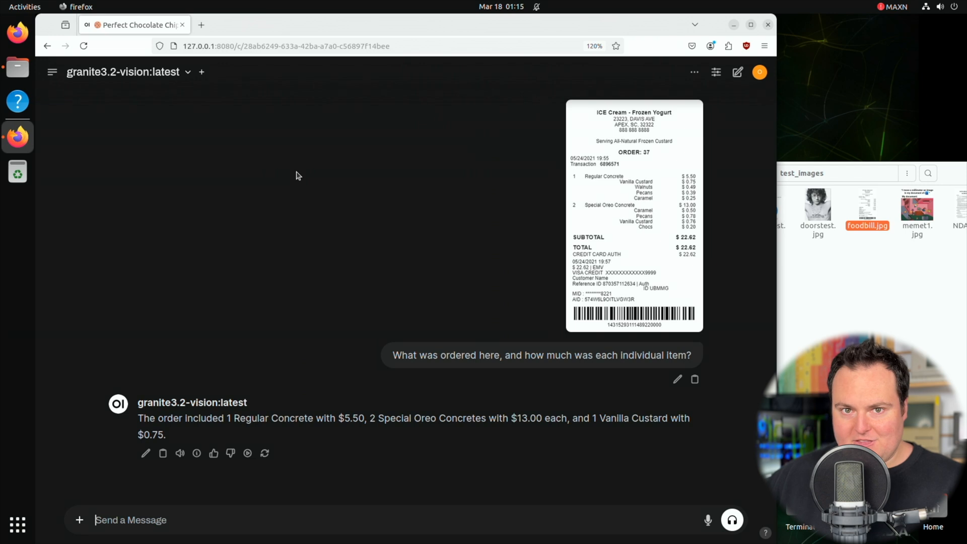
pyautogui.moveTo(499, 283)
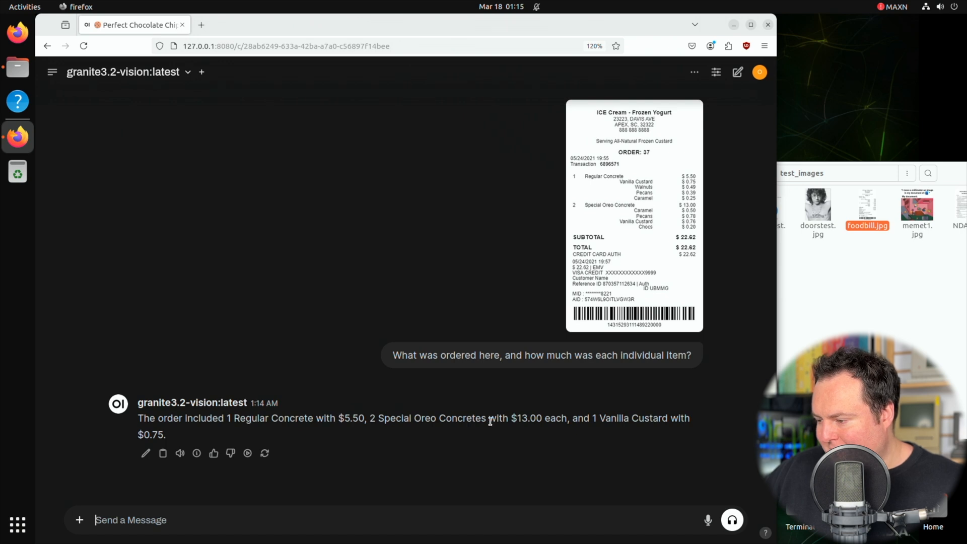
pyautogui.doubleClick(527, 417)
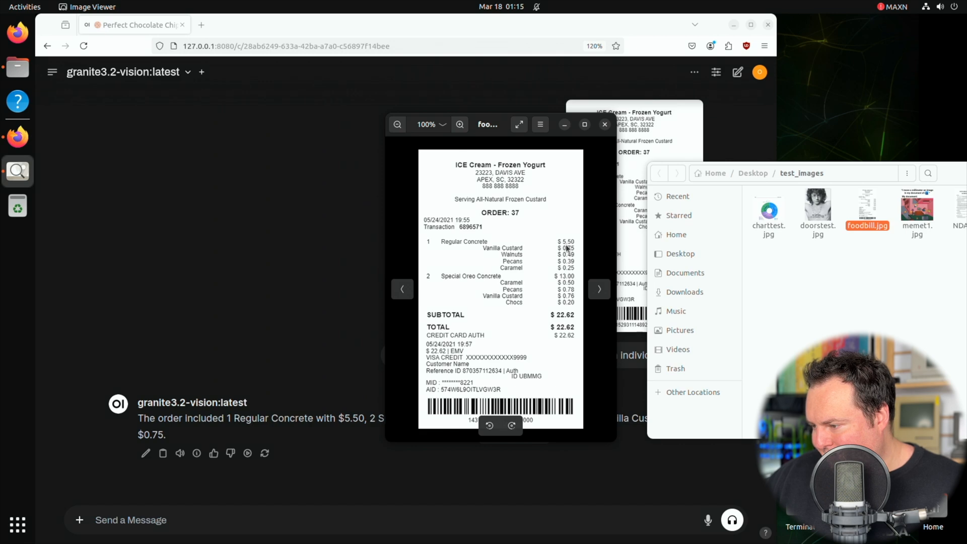
# Move and zoom the receipt to check its prices against the answer, then close it
pyautogui.moveTo(488, 124); pyautogui.dragTo(728, 112)
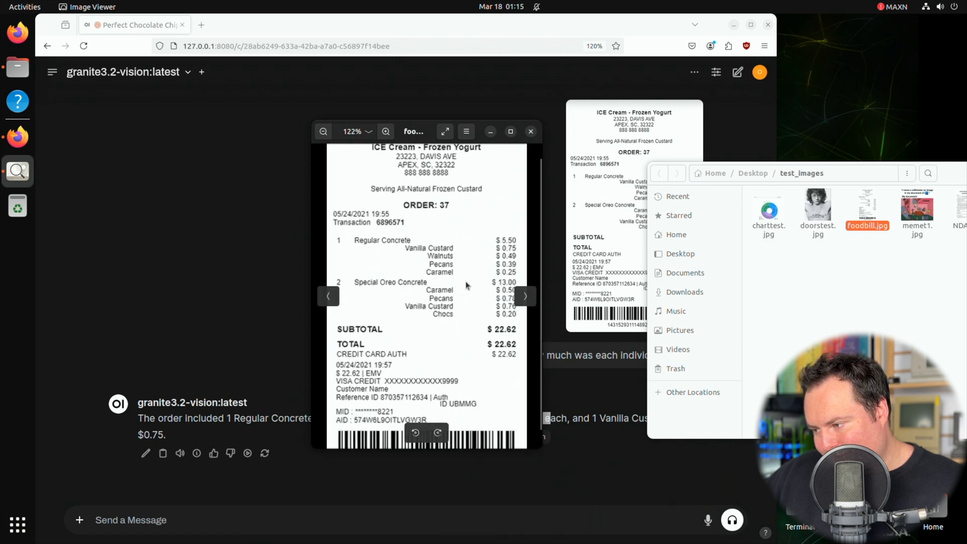
pyautogui.click(323, 131)
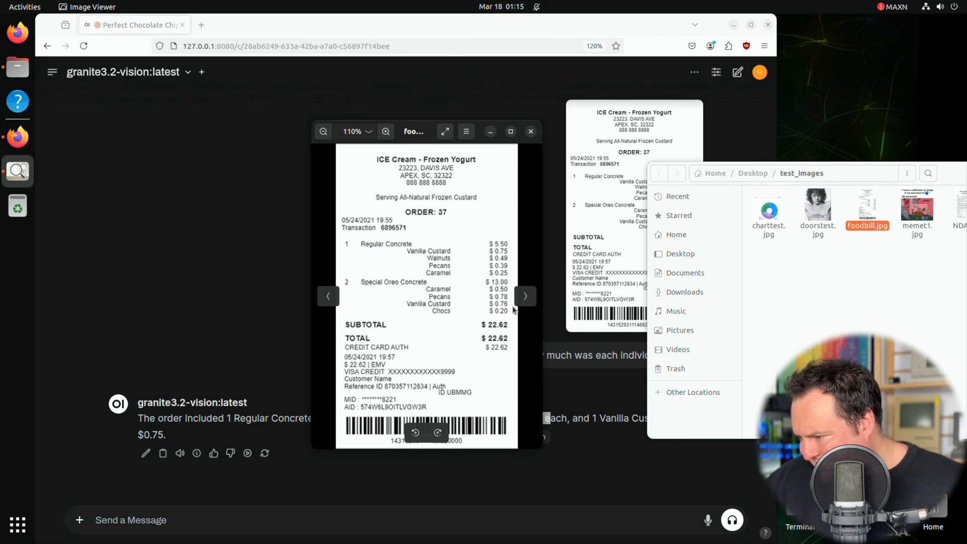
pyautogui.click(386, 131)
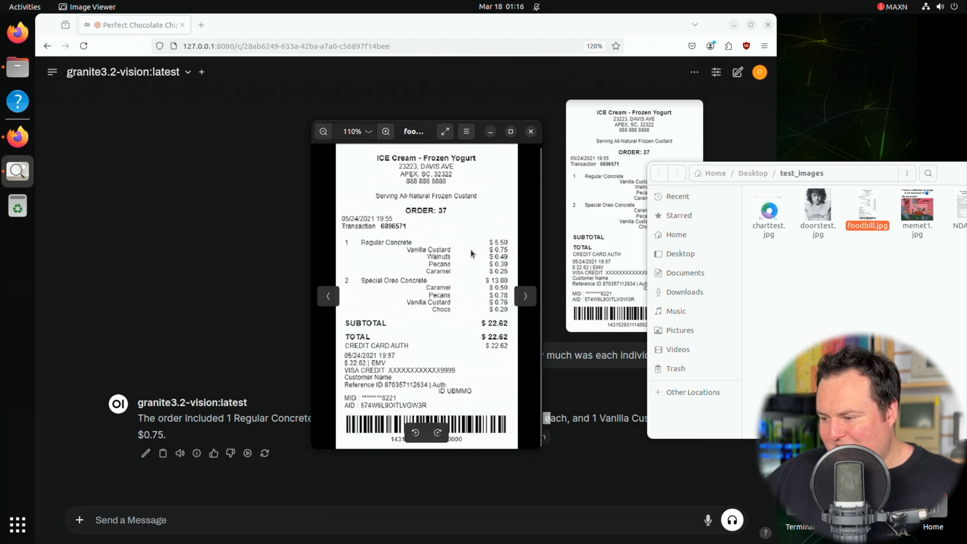
pyautogui.click(530, 131)
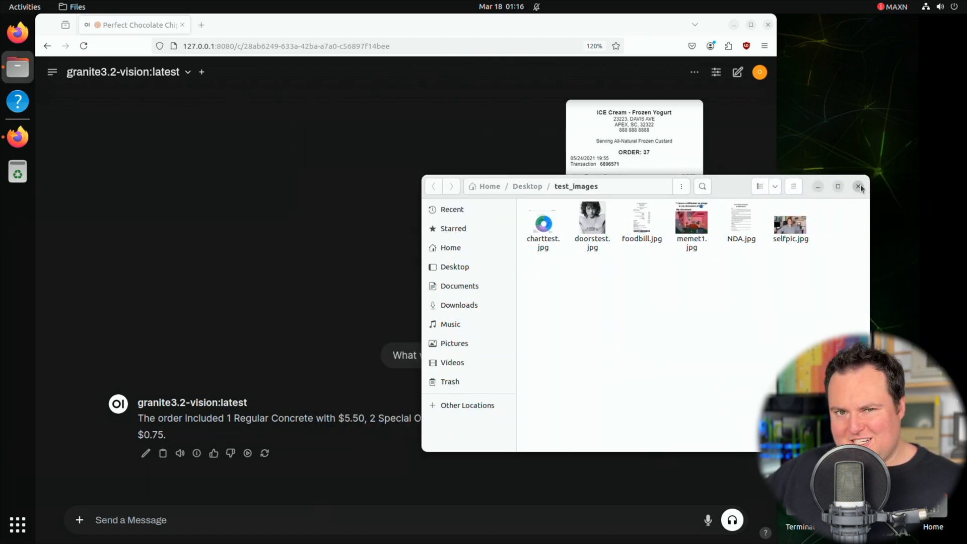
# Send 'Please try again, list all ordered items in an itemized fashion along with prices'
pyautogui.click(859, 185)
pyautogui.write('Please try again, list all ordered items in an itemized fasion a')
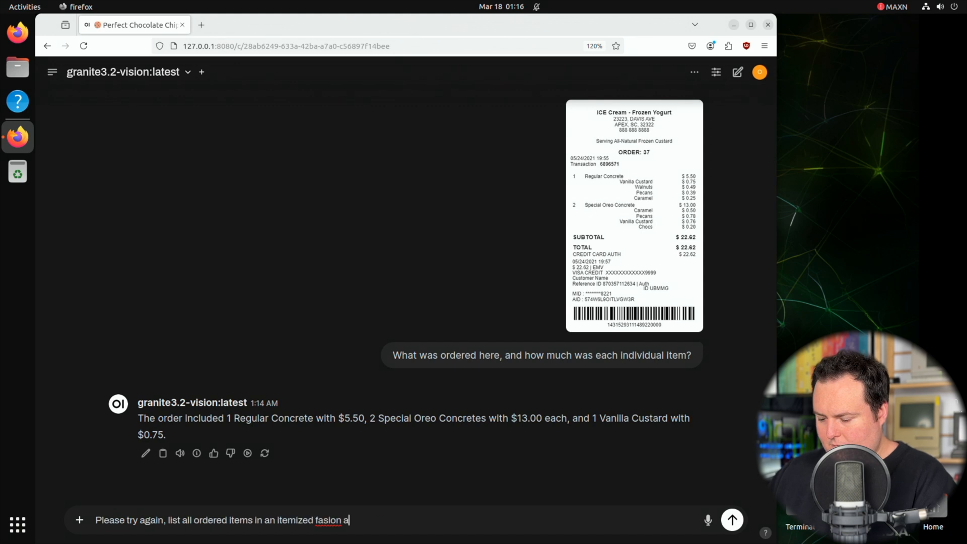
pyautogui.click(731, 520)
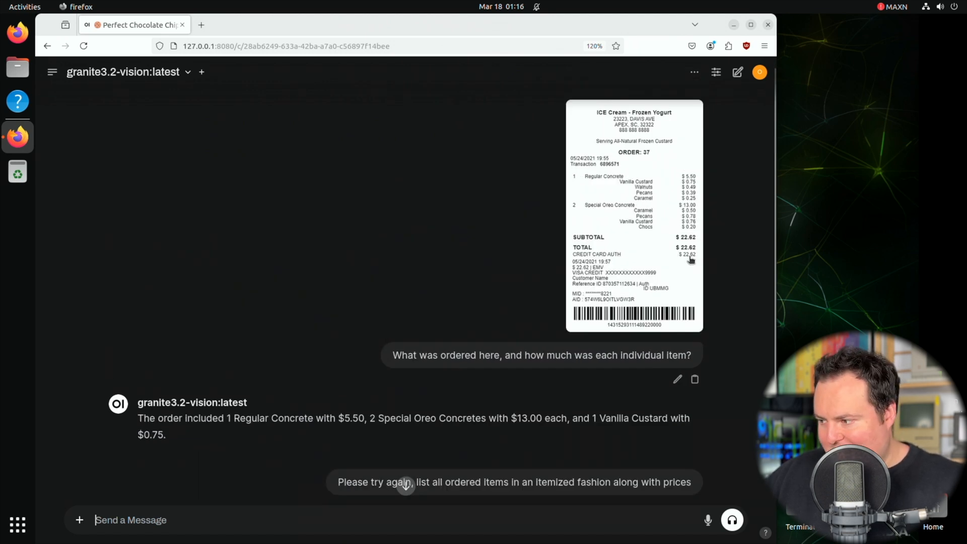
pyautogui.click(634, 215)
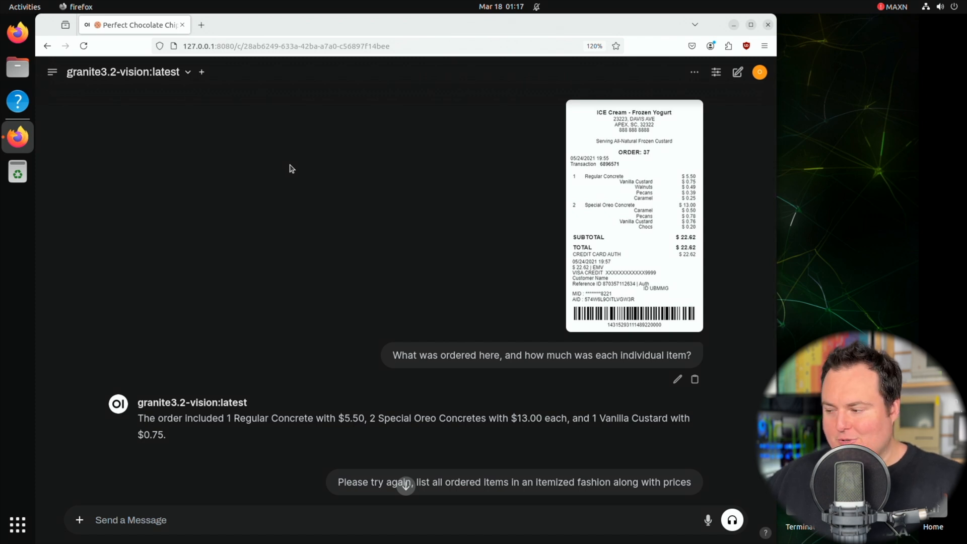
pyautogui.moveTo(673, 210)
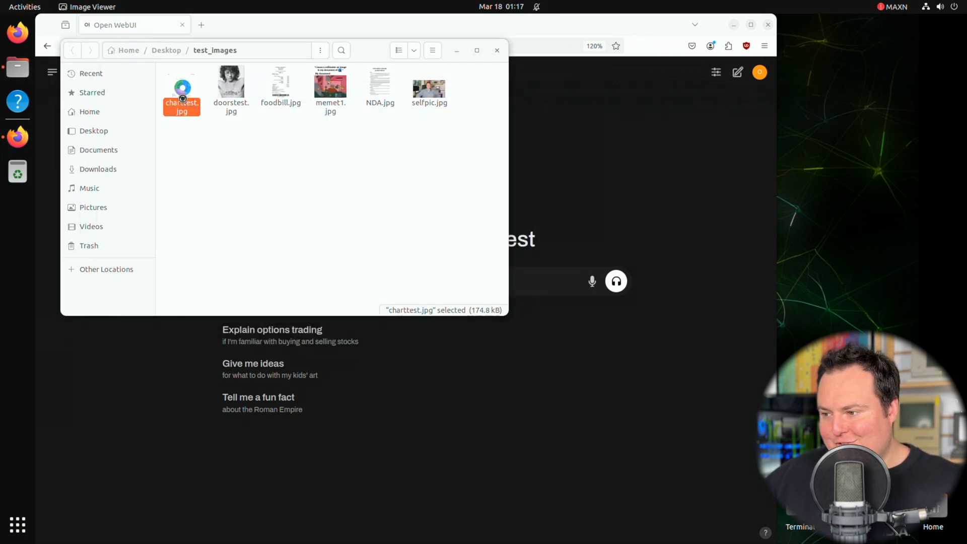
# Preview charttest.jpg, then attach it to the new granite3.2-vision chat
pyautogui.doubleClick(182, 87)
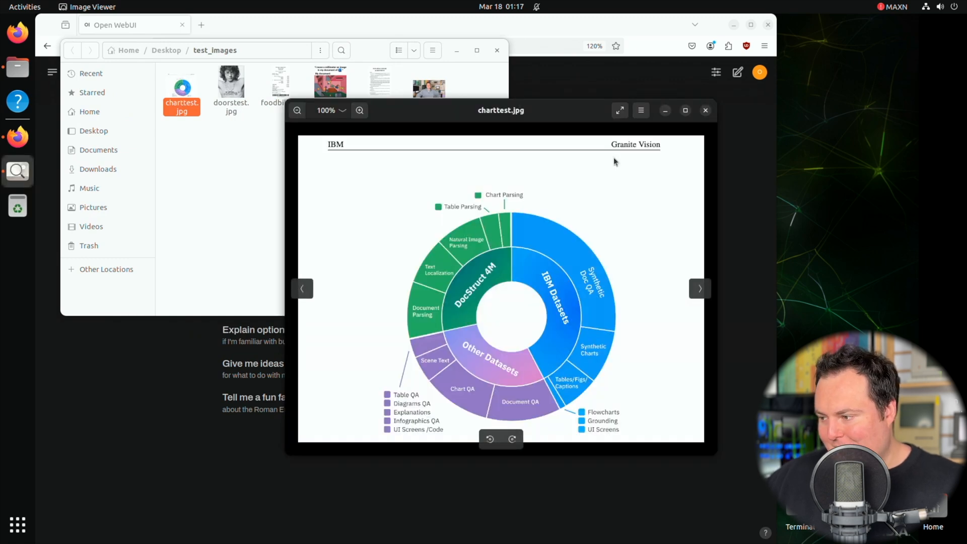
pyautogui.click(706, 111)
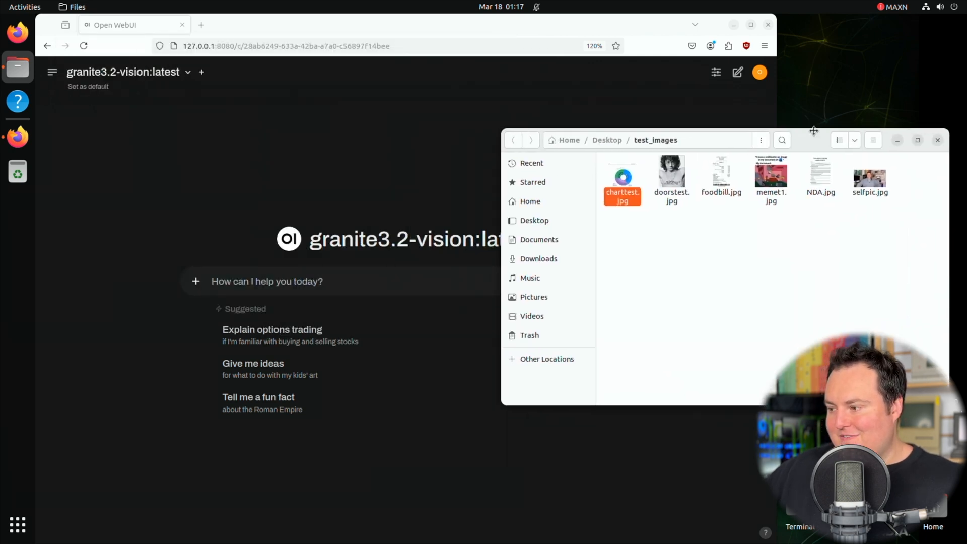
pyautogui.moveTo(622, 180); pyautogui.dragTo(467, 298)
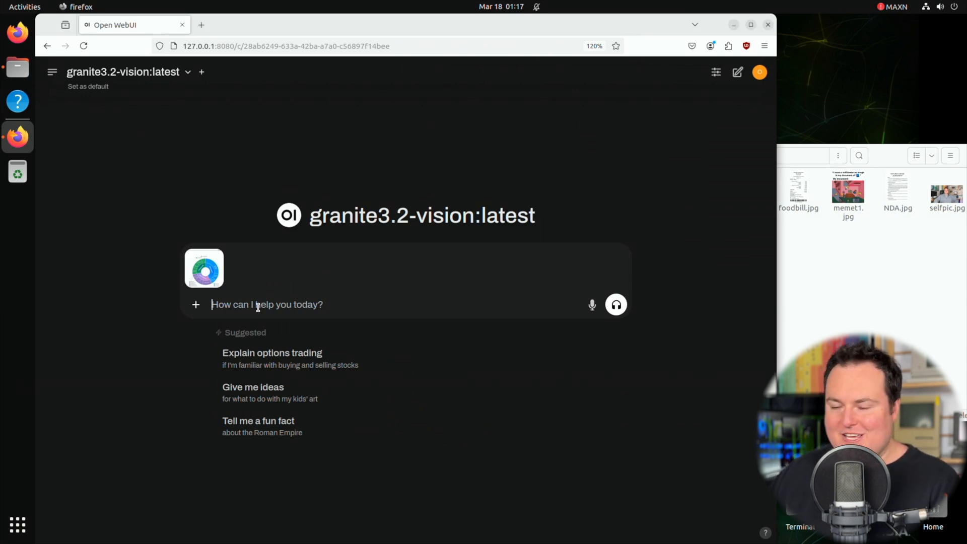
# Send the scathing chart-design critique request, read the reply, enlarge the chart
pyautogui.write('Give a scathing')
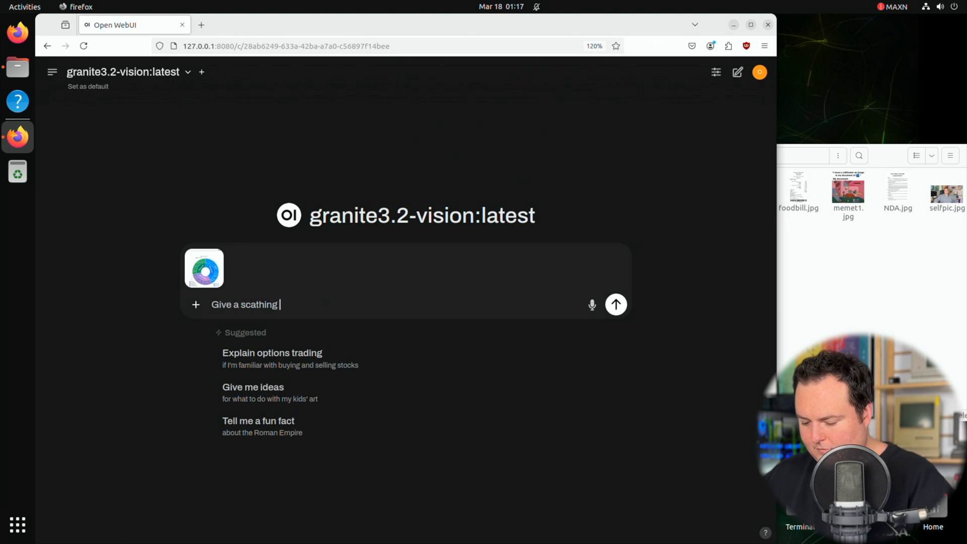
pyautogui.click(614, 304)
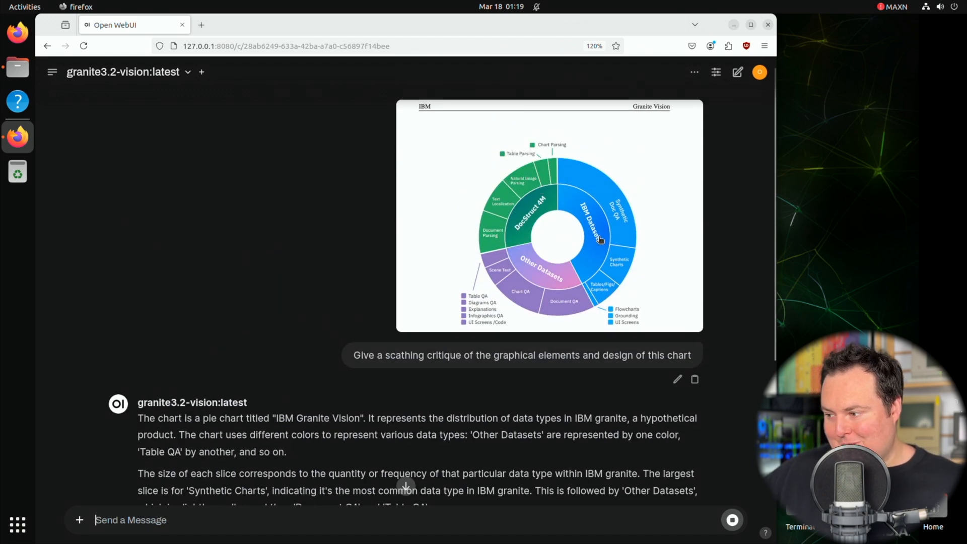
pyautogui.moveTo(604, 211)
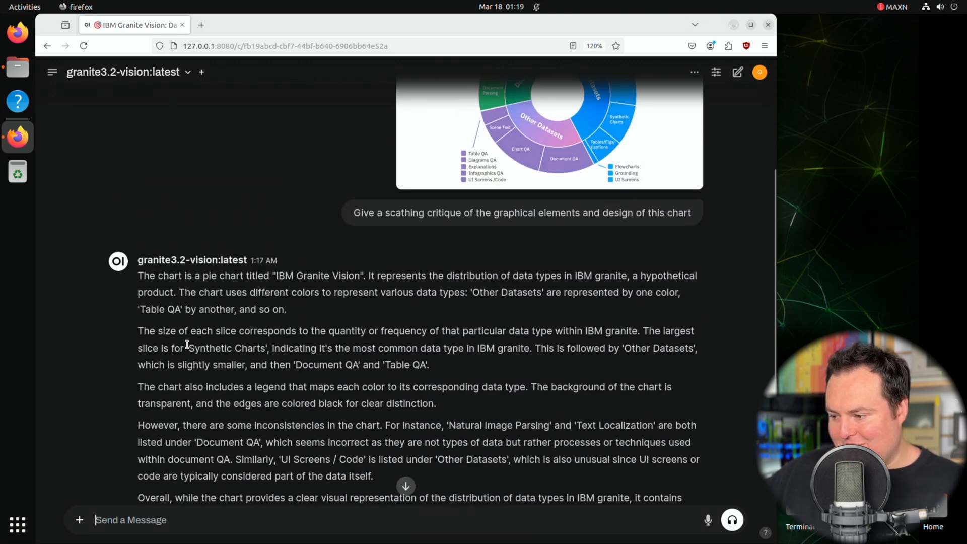
pyautogui.moveTo(370, 311)
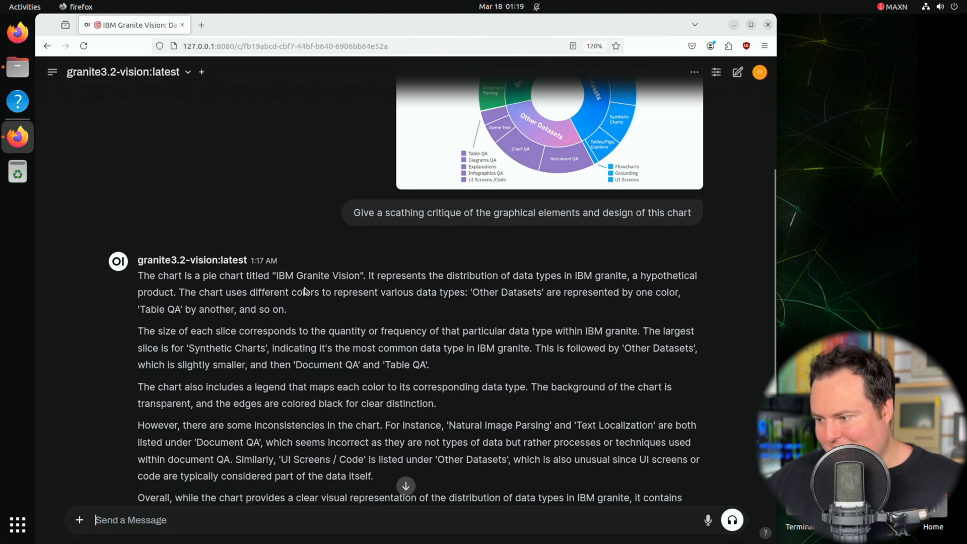
pyautogui.scroll(-3)
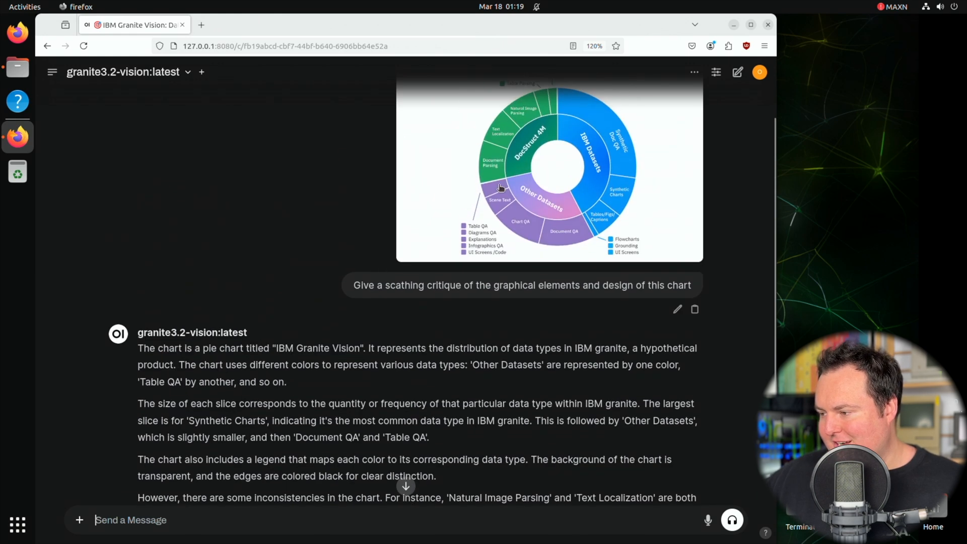
pyautogui.click(548, 169)
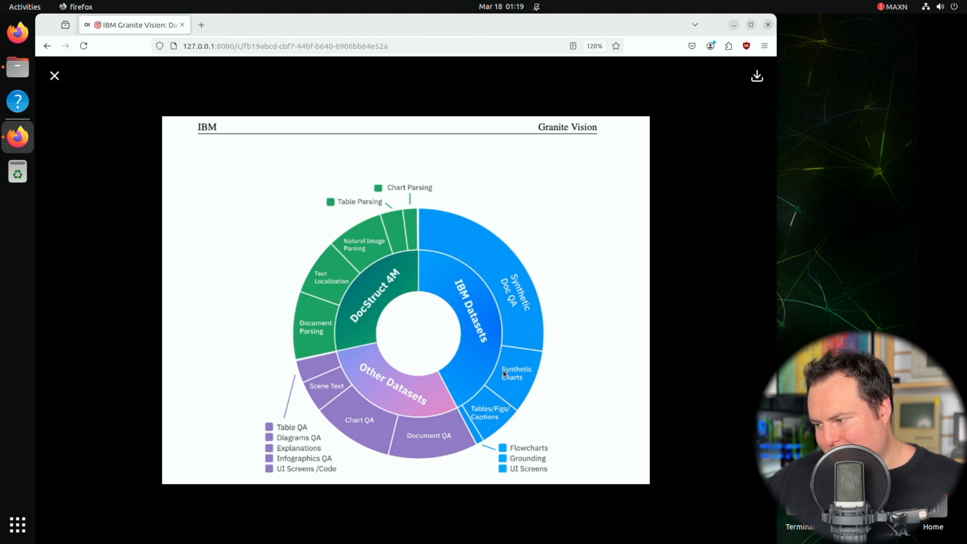
pyautogui.moveTo(540, 378)
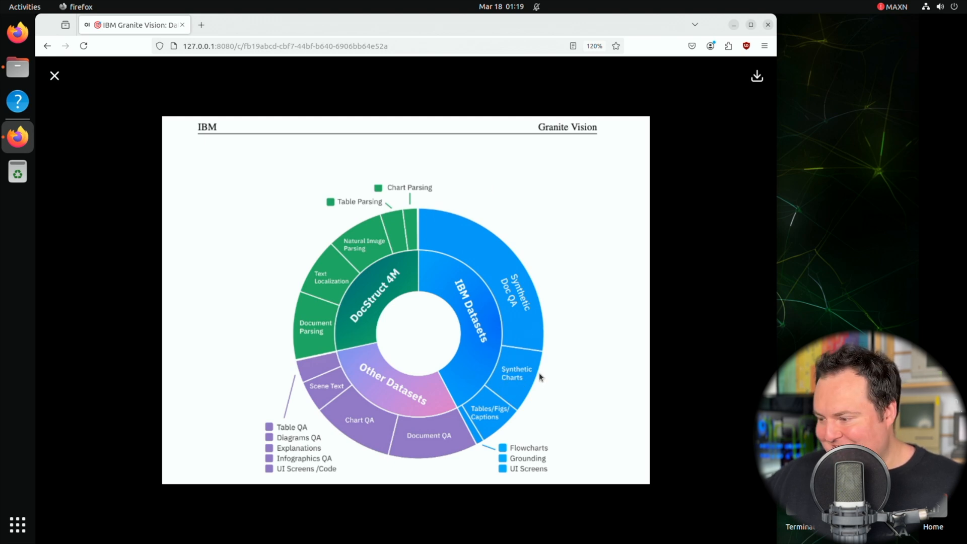
pyautogui.moveTo(497, 288)
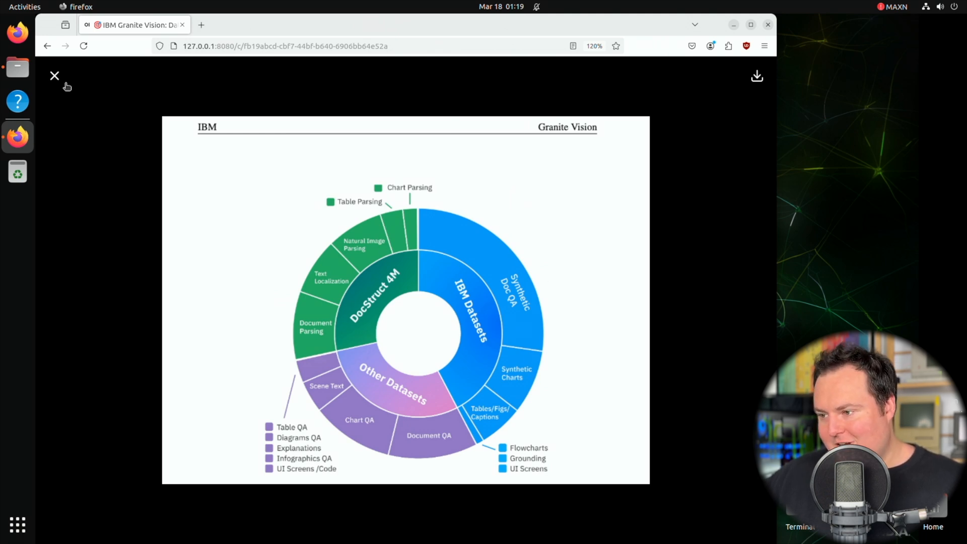
# Close the full-size chart view to return to the critique conversation
pyautogui.click(55, 75)
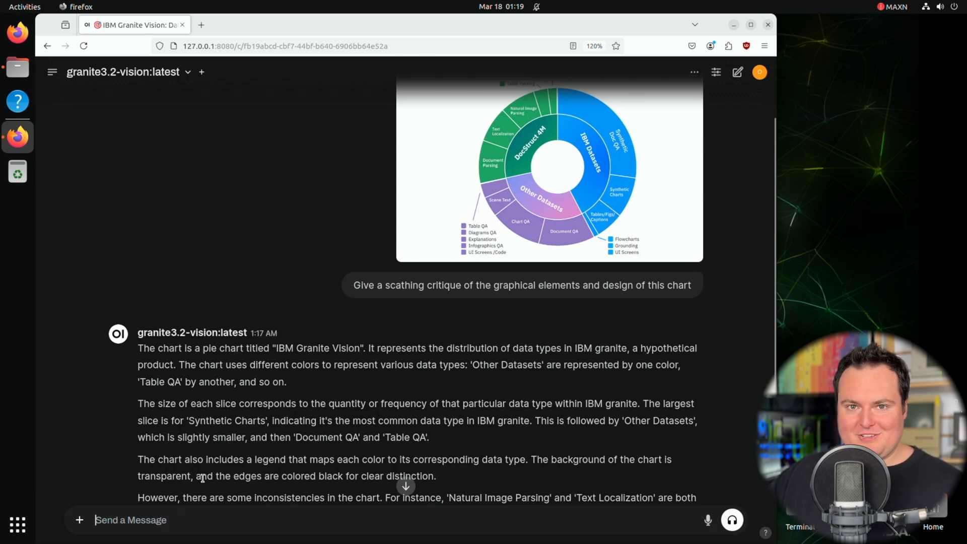
# Scroll through the model's sarcastic newspaper-style opinion piece on the chart
pyautogui.scroll(-3)
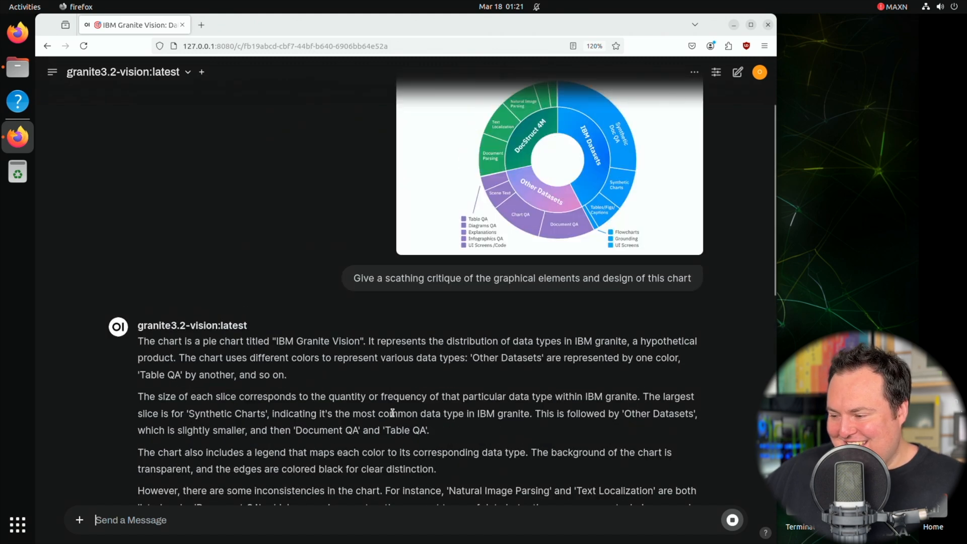
pyautogui.scroll(-3)
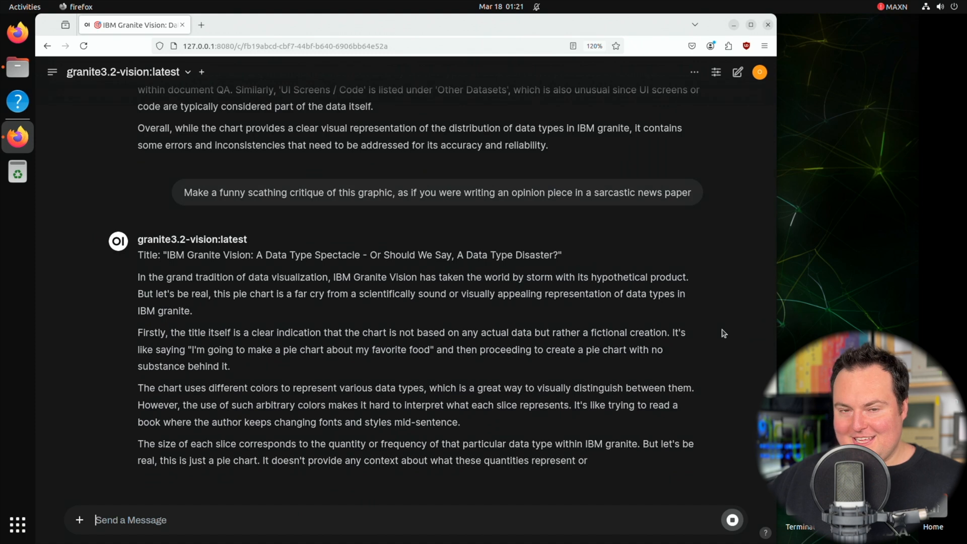
pyautogui.scroll(-3)
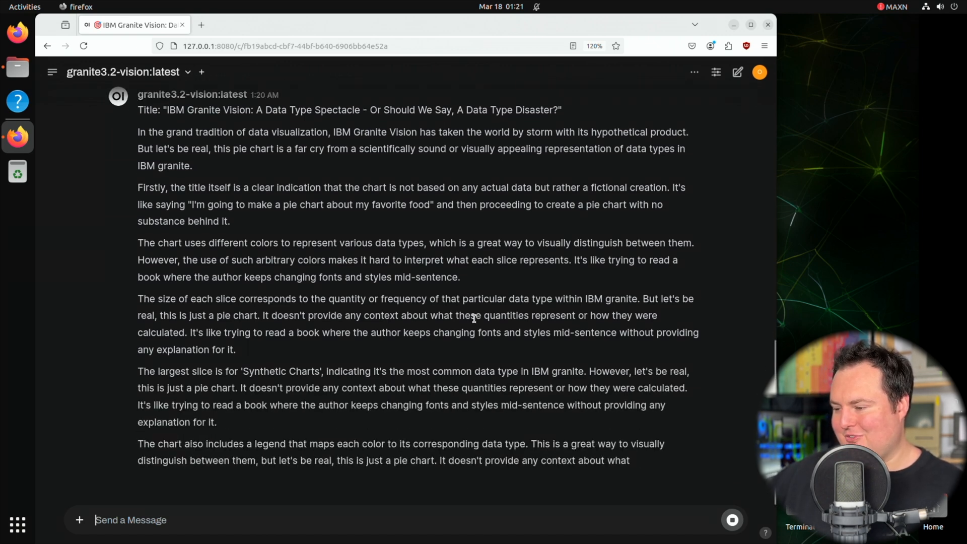
pyautogui.scroll(-3)
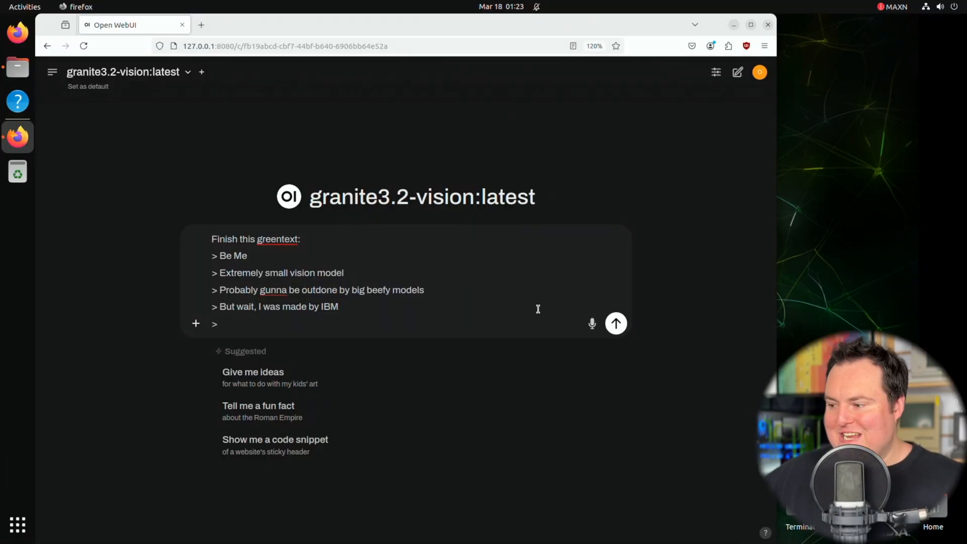
pyautogui.moveTo(615, 324)
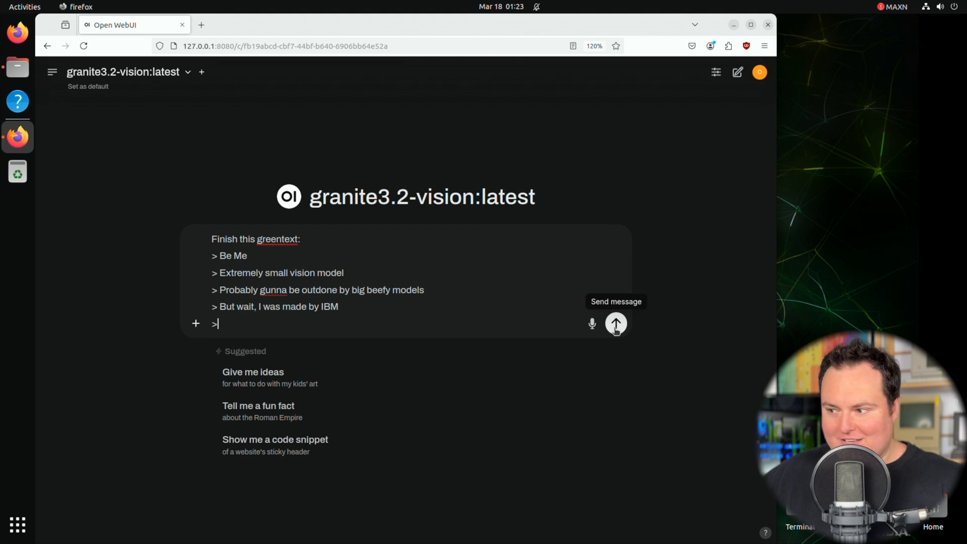
# Send the greentext prompt about an extremely small IBM vision model for the model to finish
pyautogui.click(615, 324)
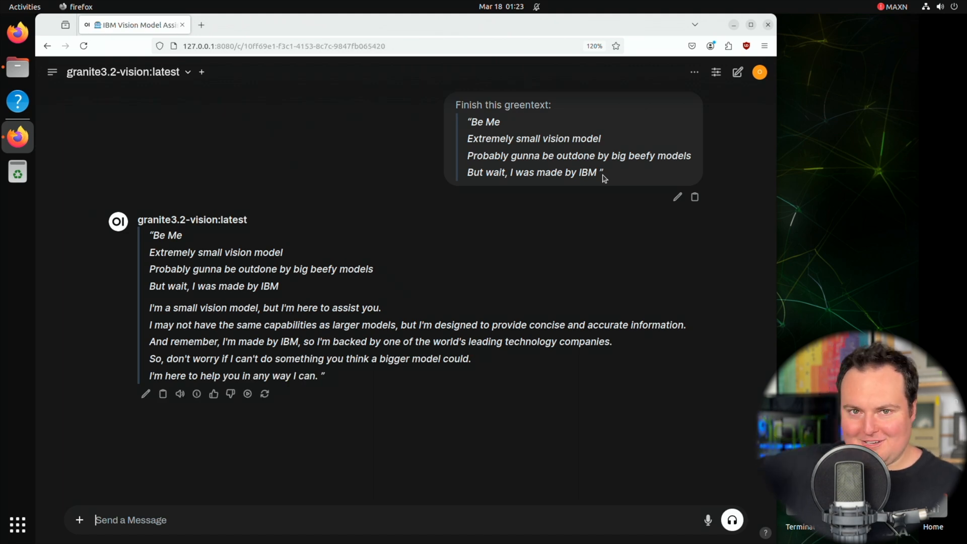
pyautogui.moveTo(744, 58)
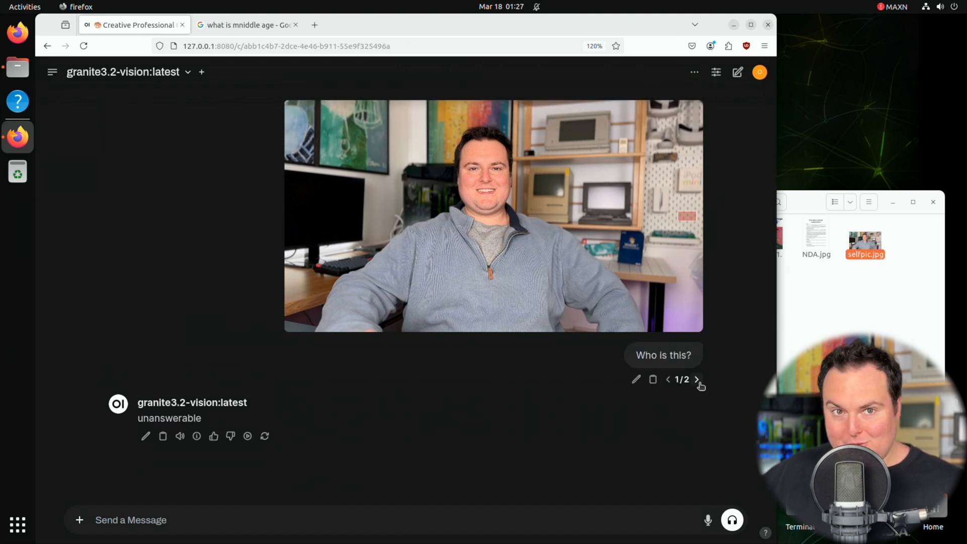
# Switch to response 2/2 showing the model's description of the man, then close the middle-age search tab
pyautogui.click(697, 380)
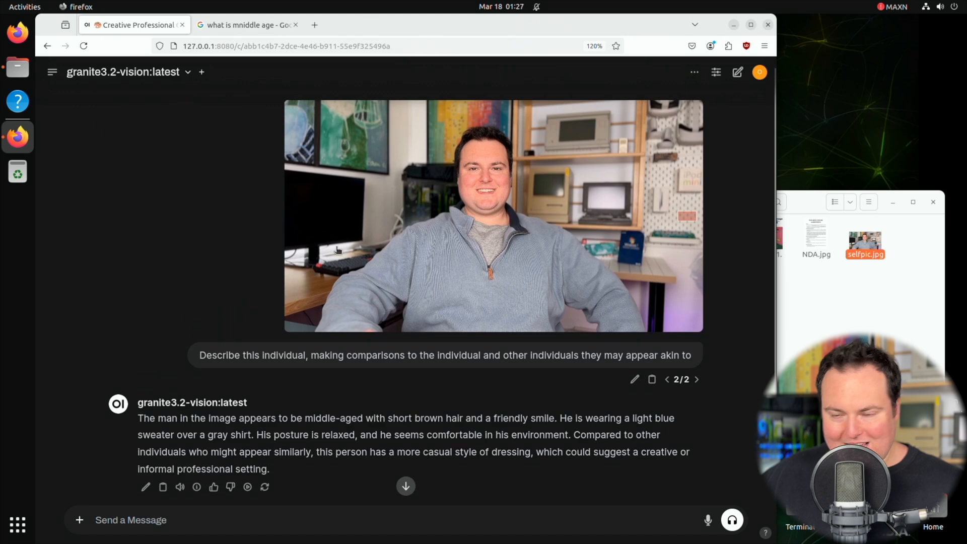
pyautogui.moveTo(246, 62)
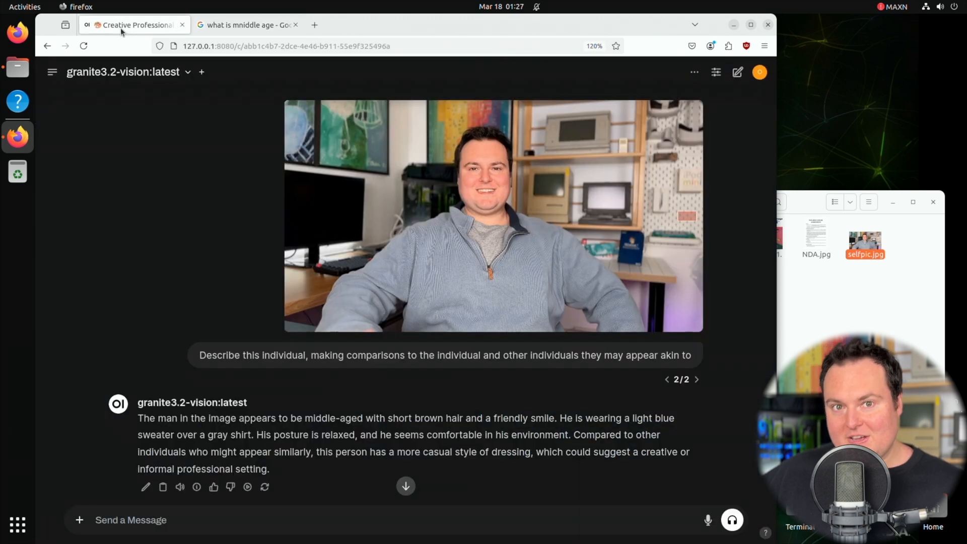
pyautogui.scroll(-3)
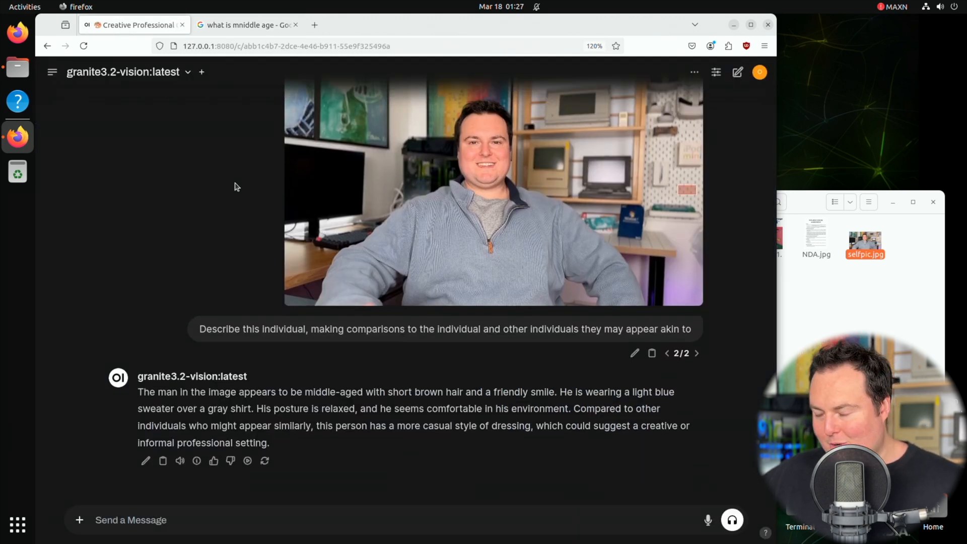
pyautogui.scroll(-3)
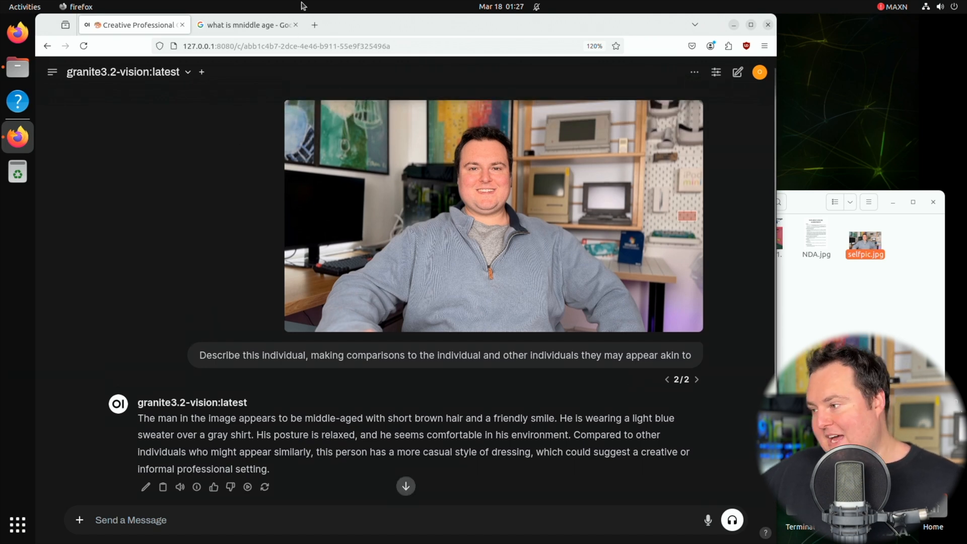
pyautogui.click(296, 24)
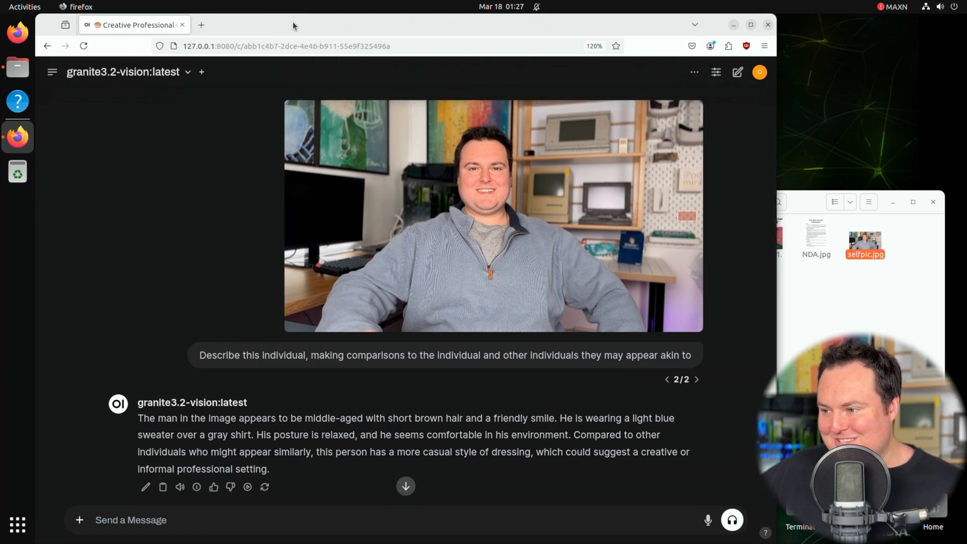